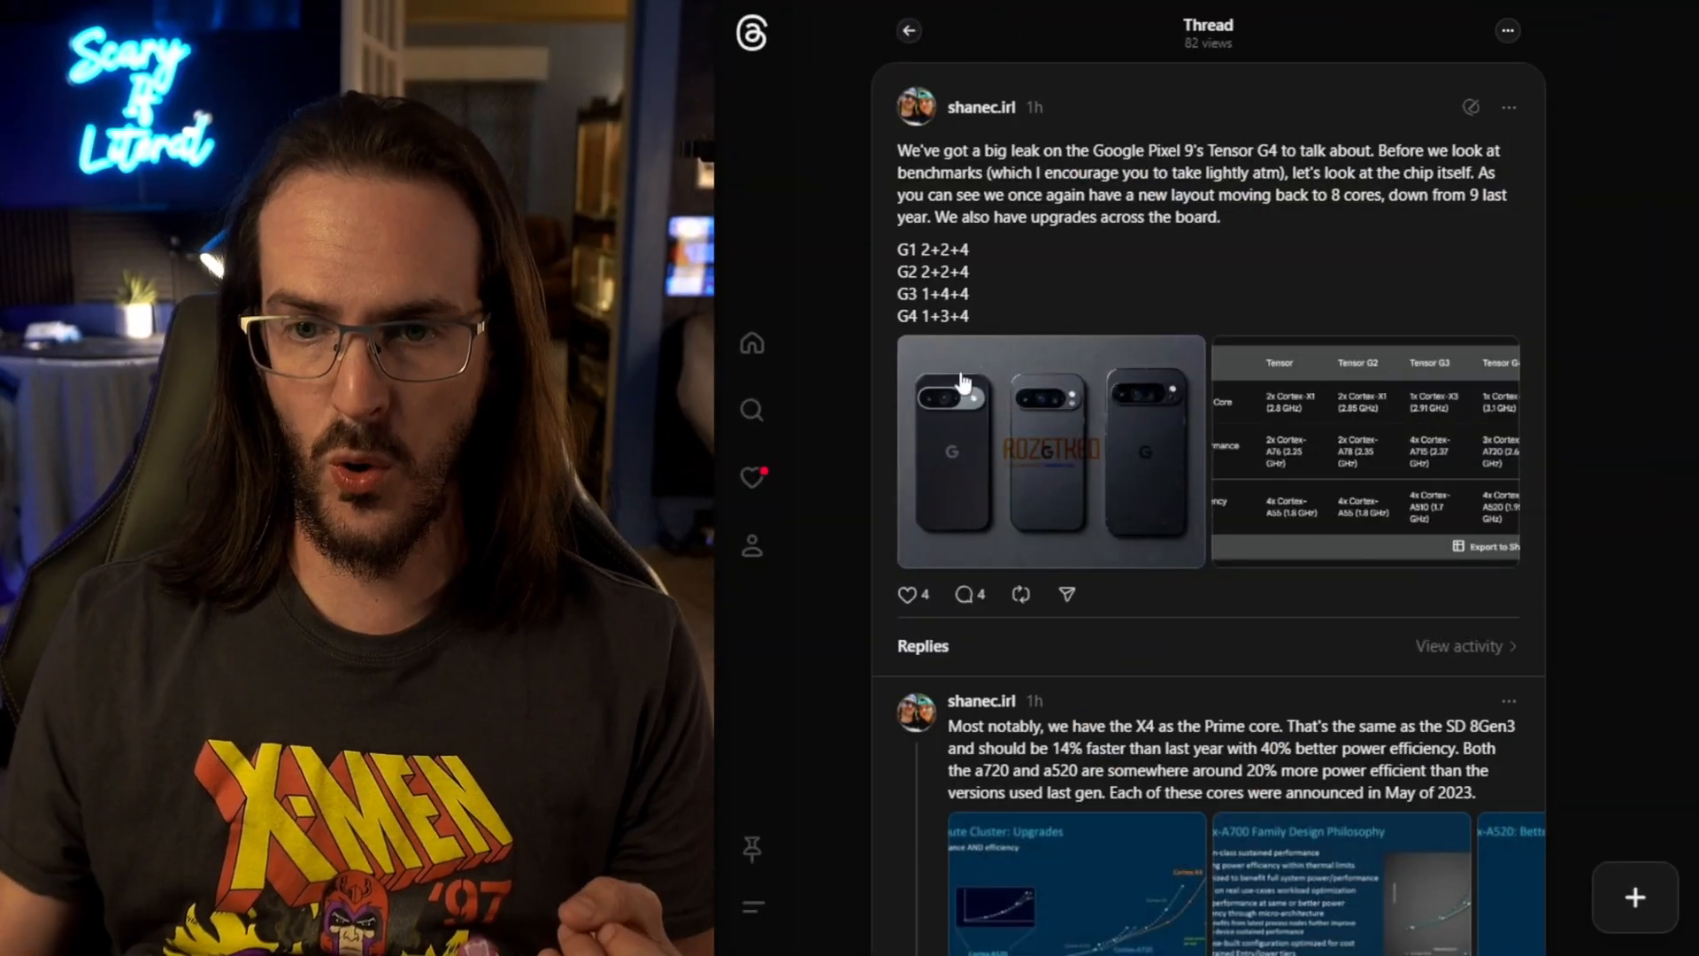
Scroll down through the Pixel 9 Tensor G4 leak thread.
{"action": "scroll", "scroll_direction": "down", "scroll_amount": 3}
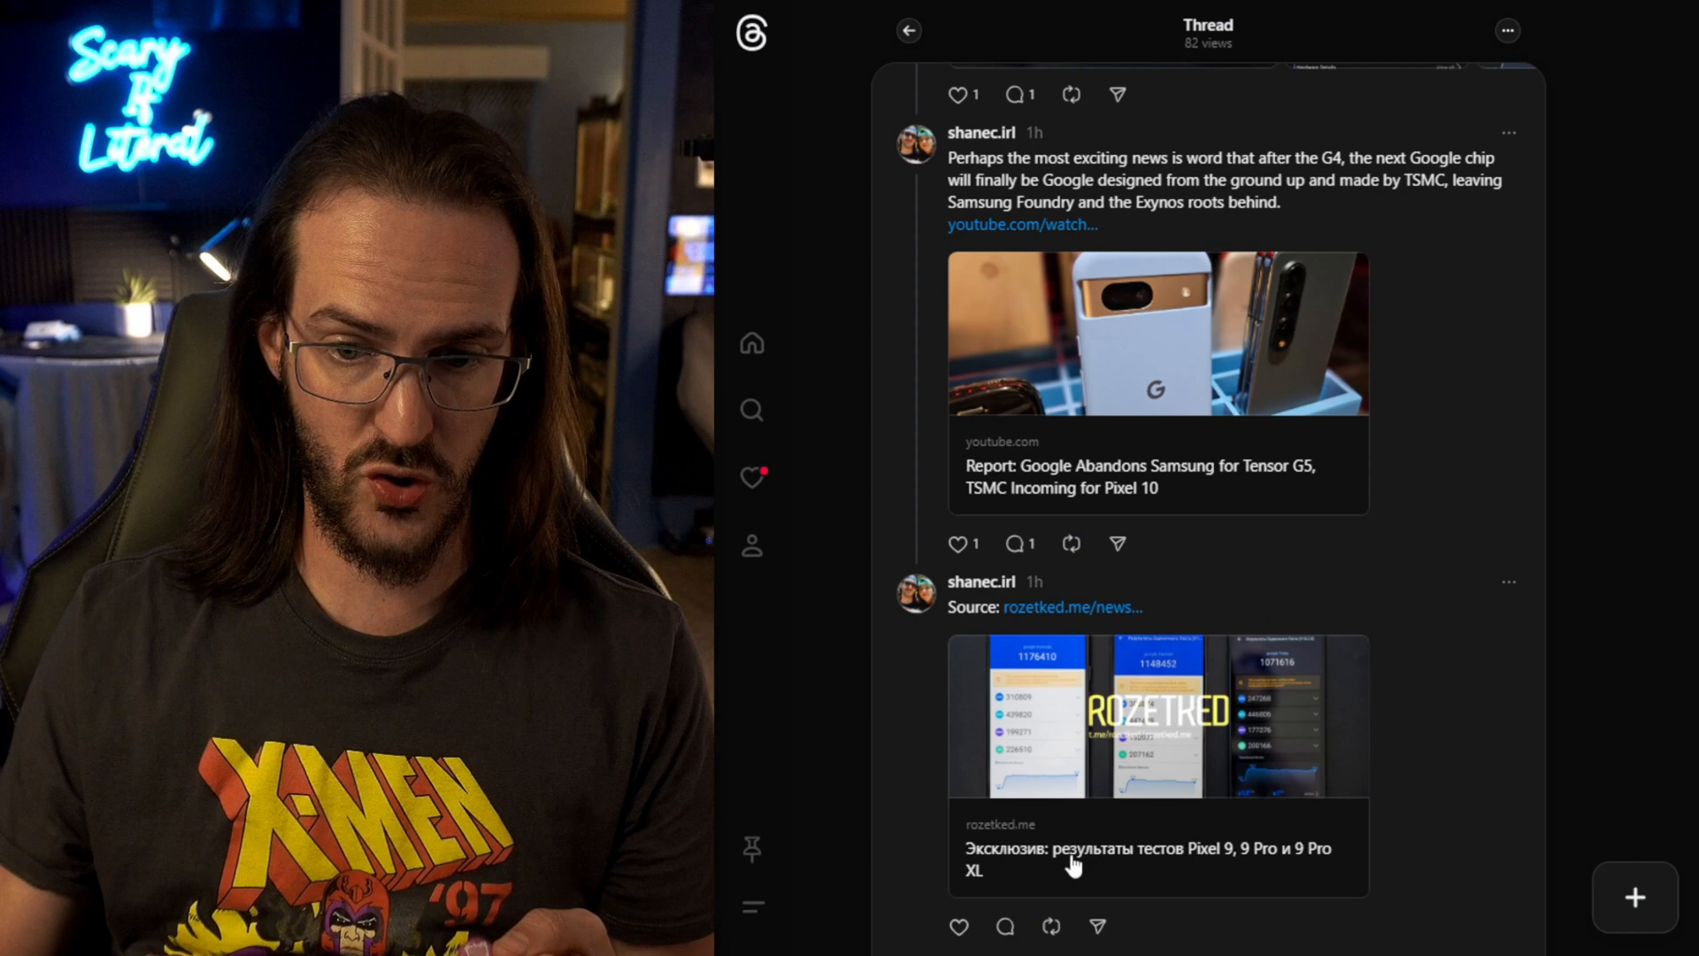
{"action": "mouse_move", "coordinate": [1172, 874]}
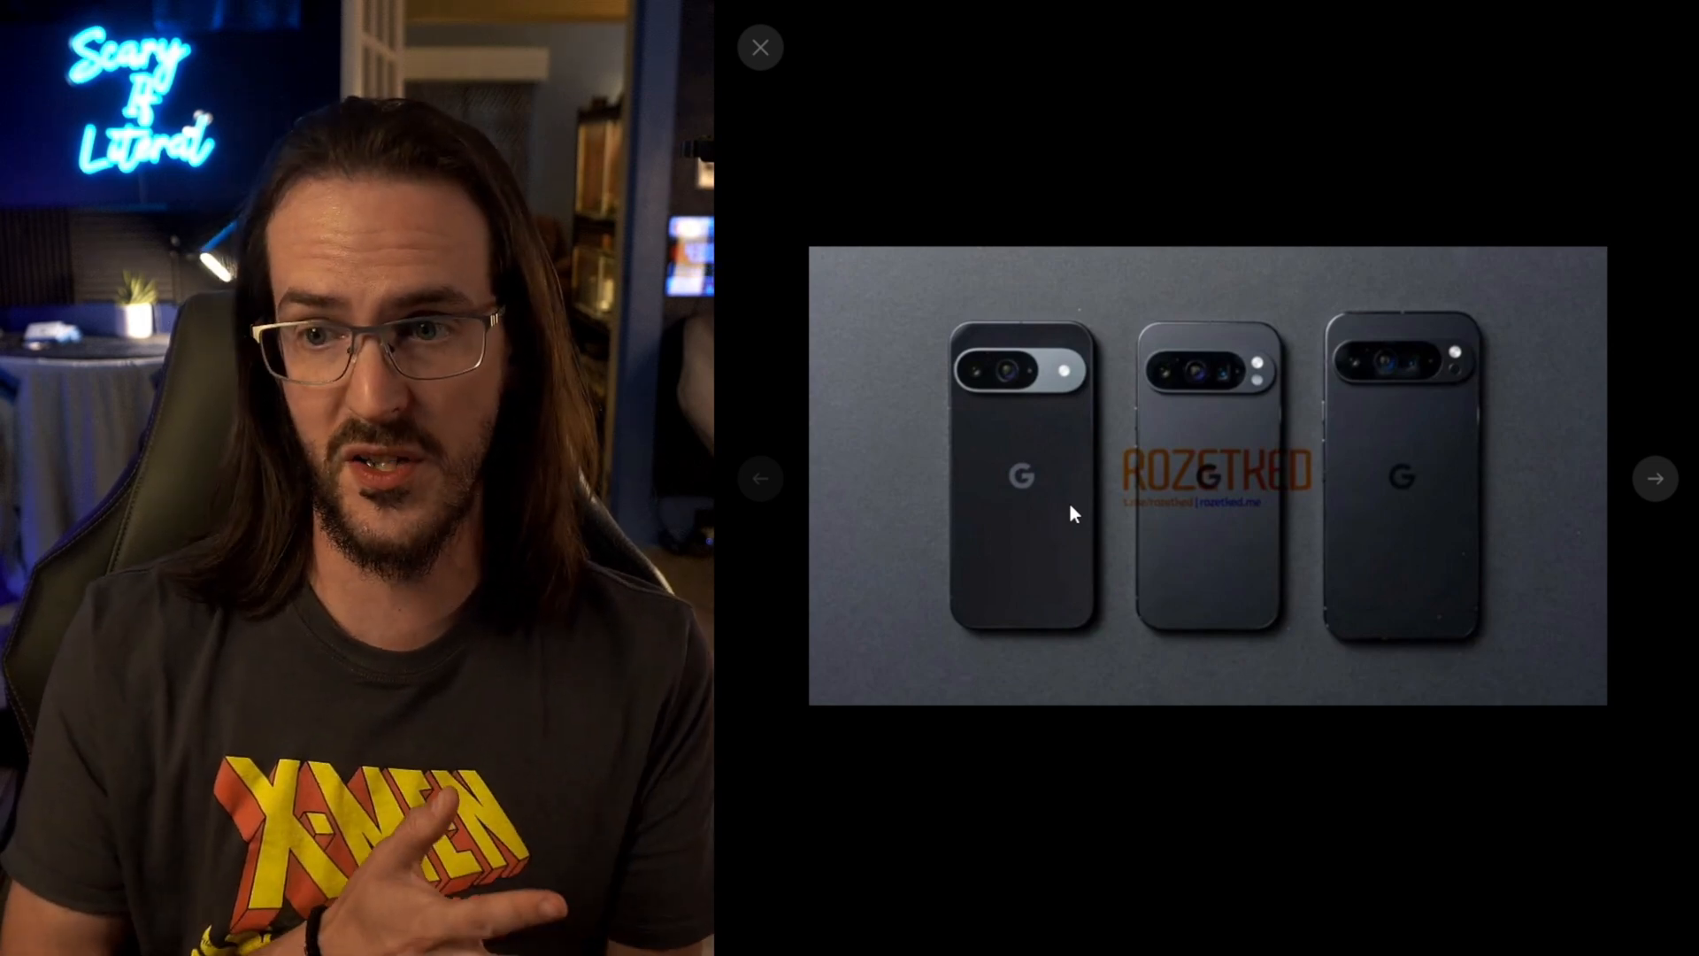
Advance the viewer to the CPU table comparing Tensor through Tensor G4 cores.
{"action": "left_click", "coordinate": [784, 47]}
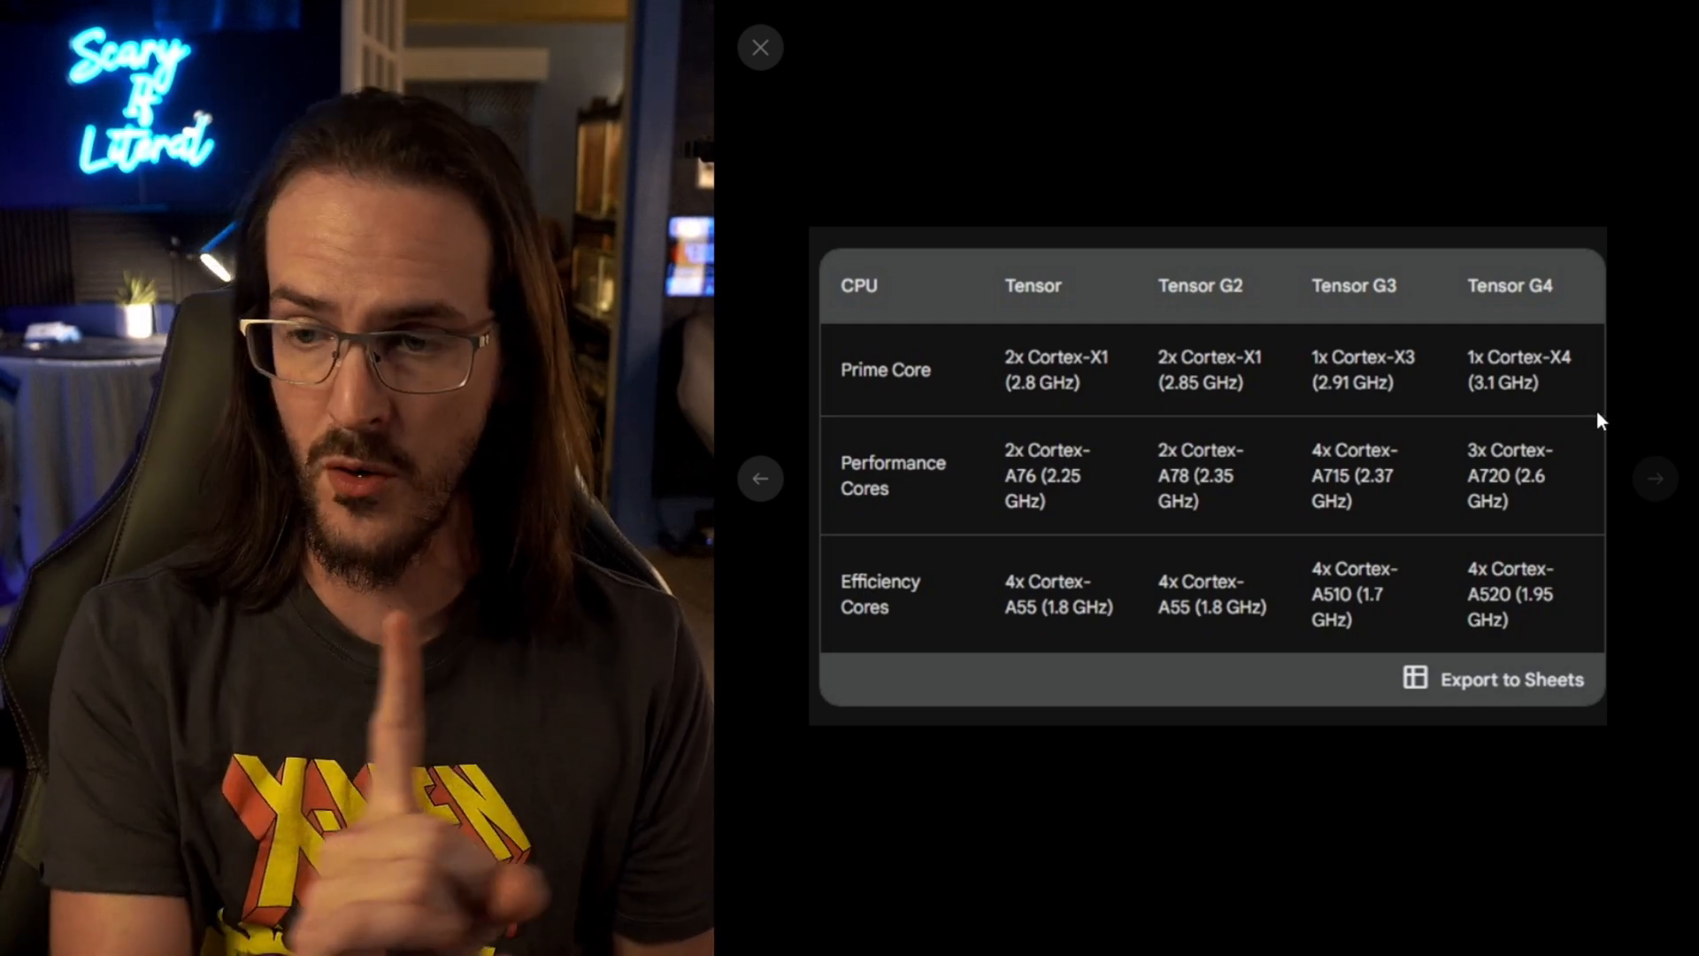
{"action": "mouse_move", "coordinate": [989, 484]}
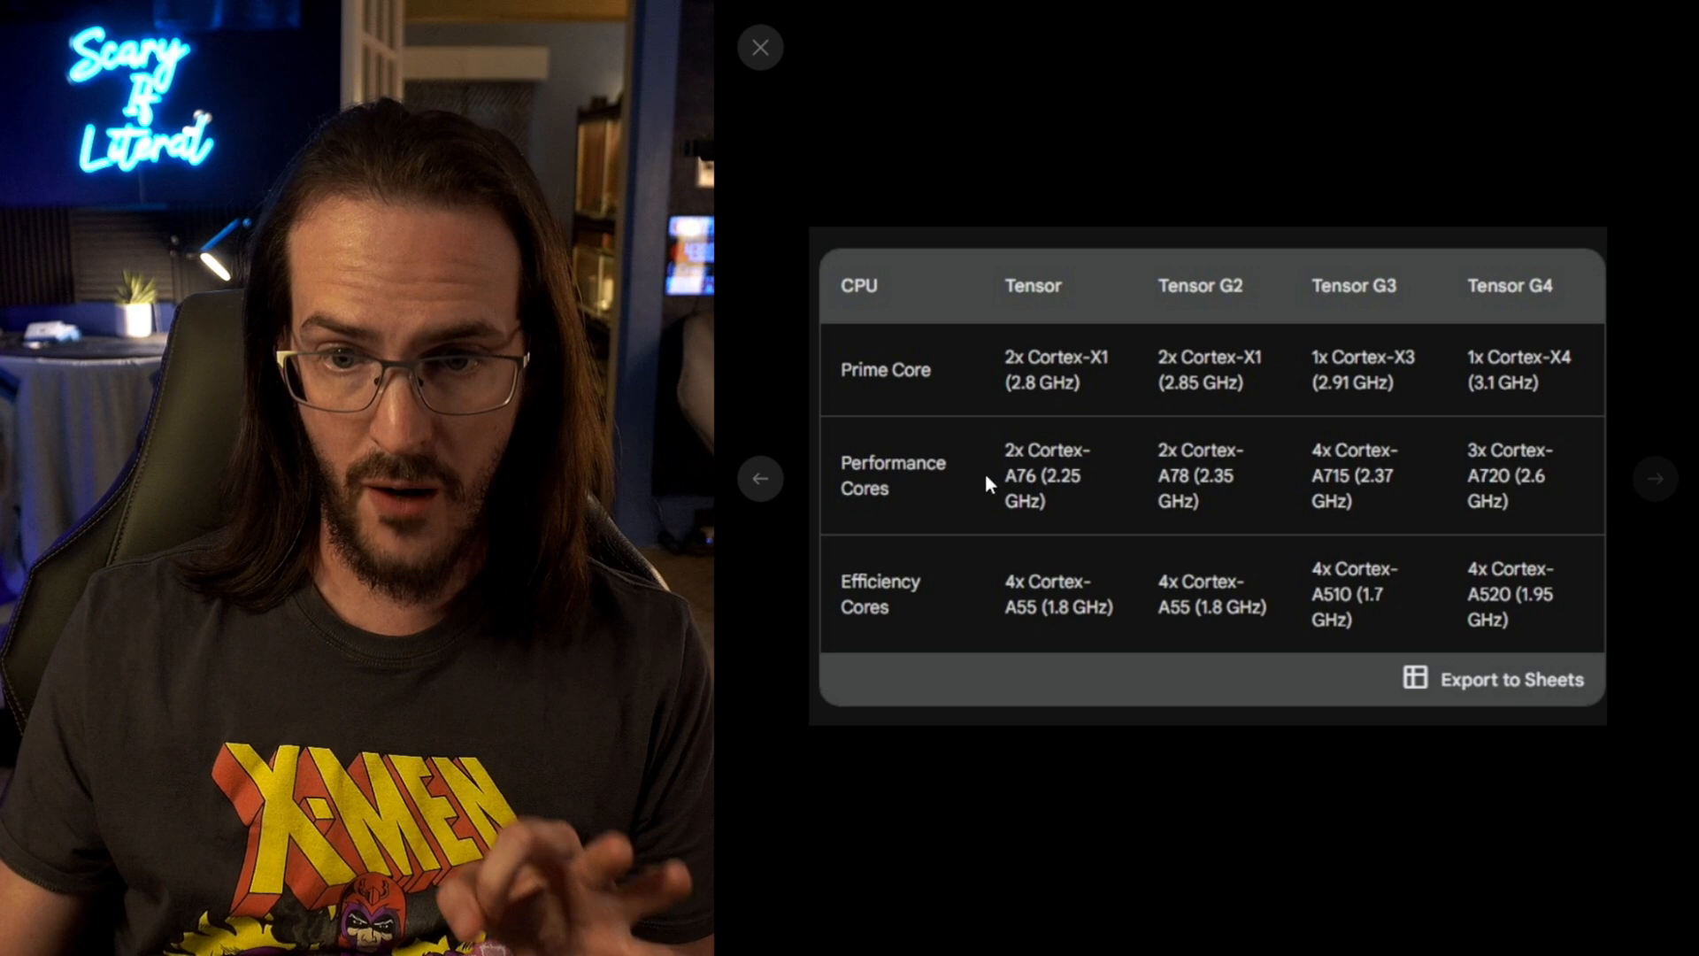
{"action": "mouse_move", "coordinate": [1525, 523]}
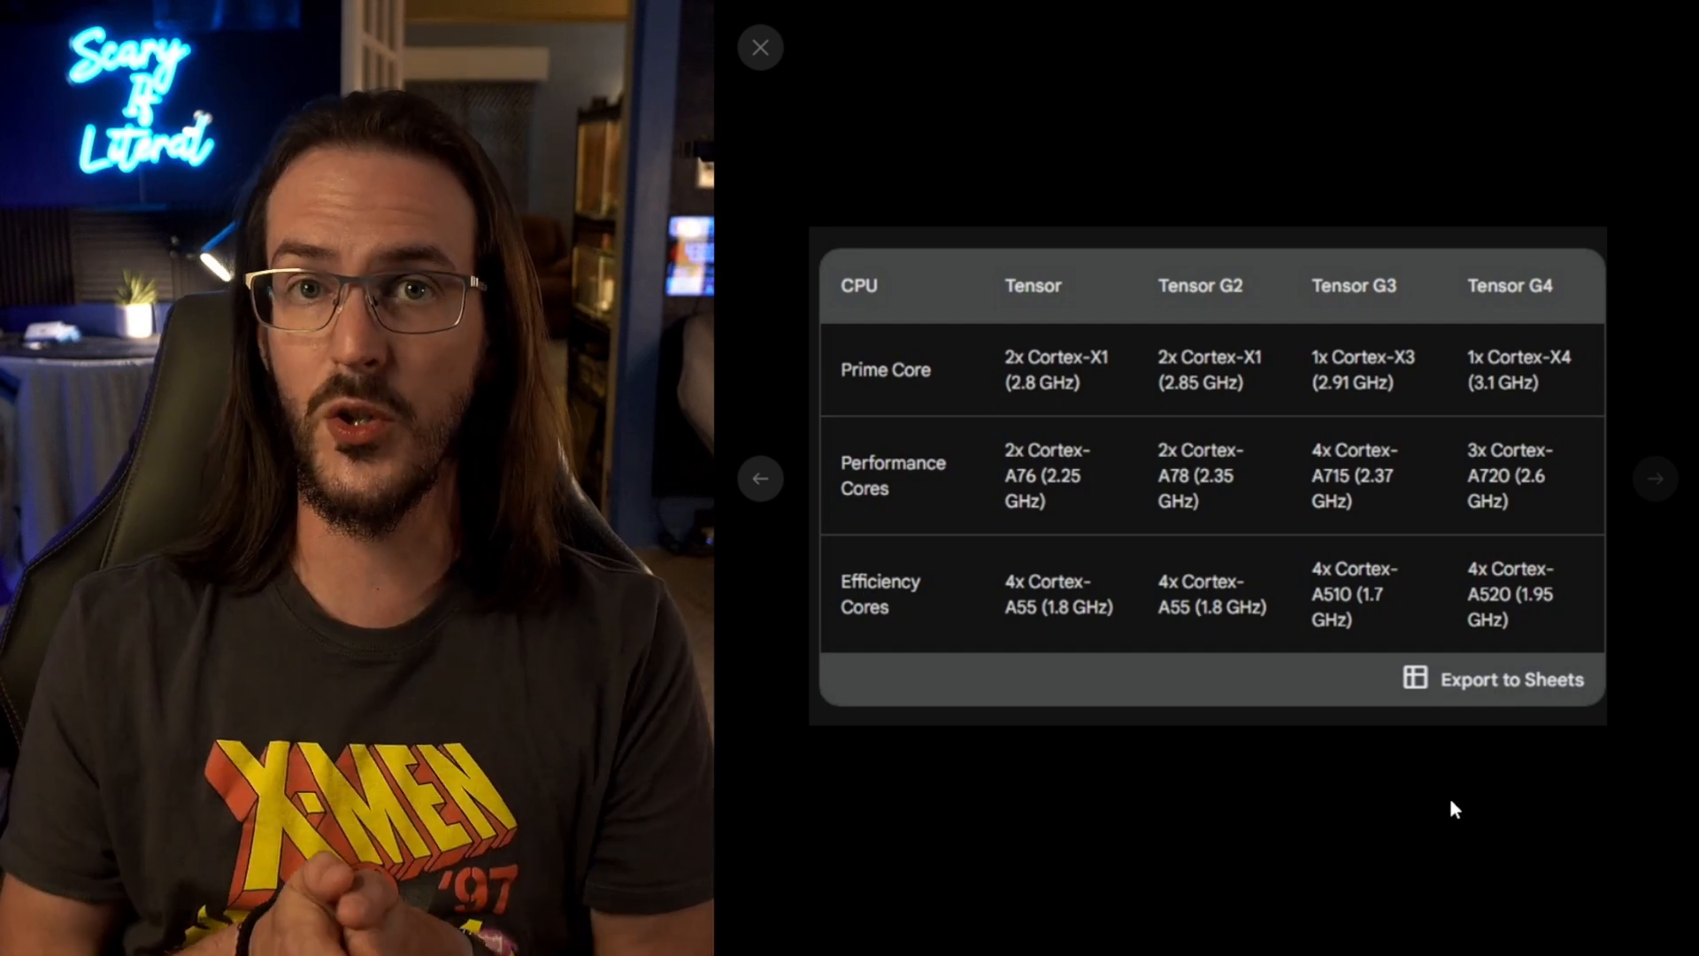
Close the table viewer, scroll to the X4 prime-core reply, and select its '14%' figure.
{"action": "left_click", "coordinate": [760, 47]}
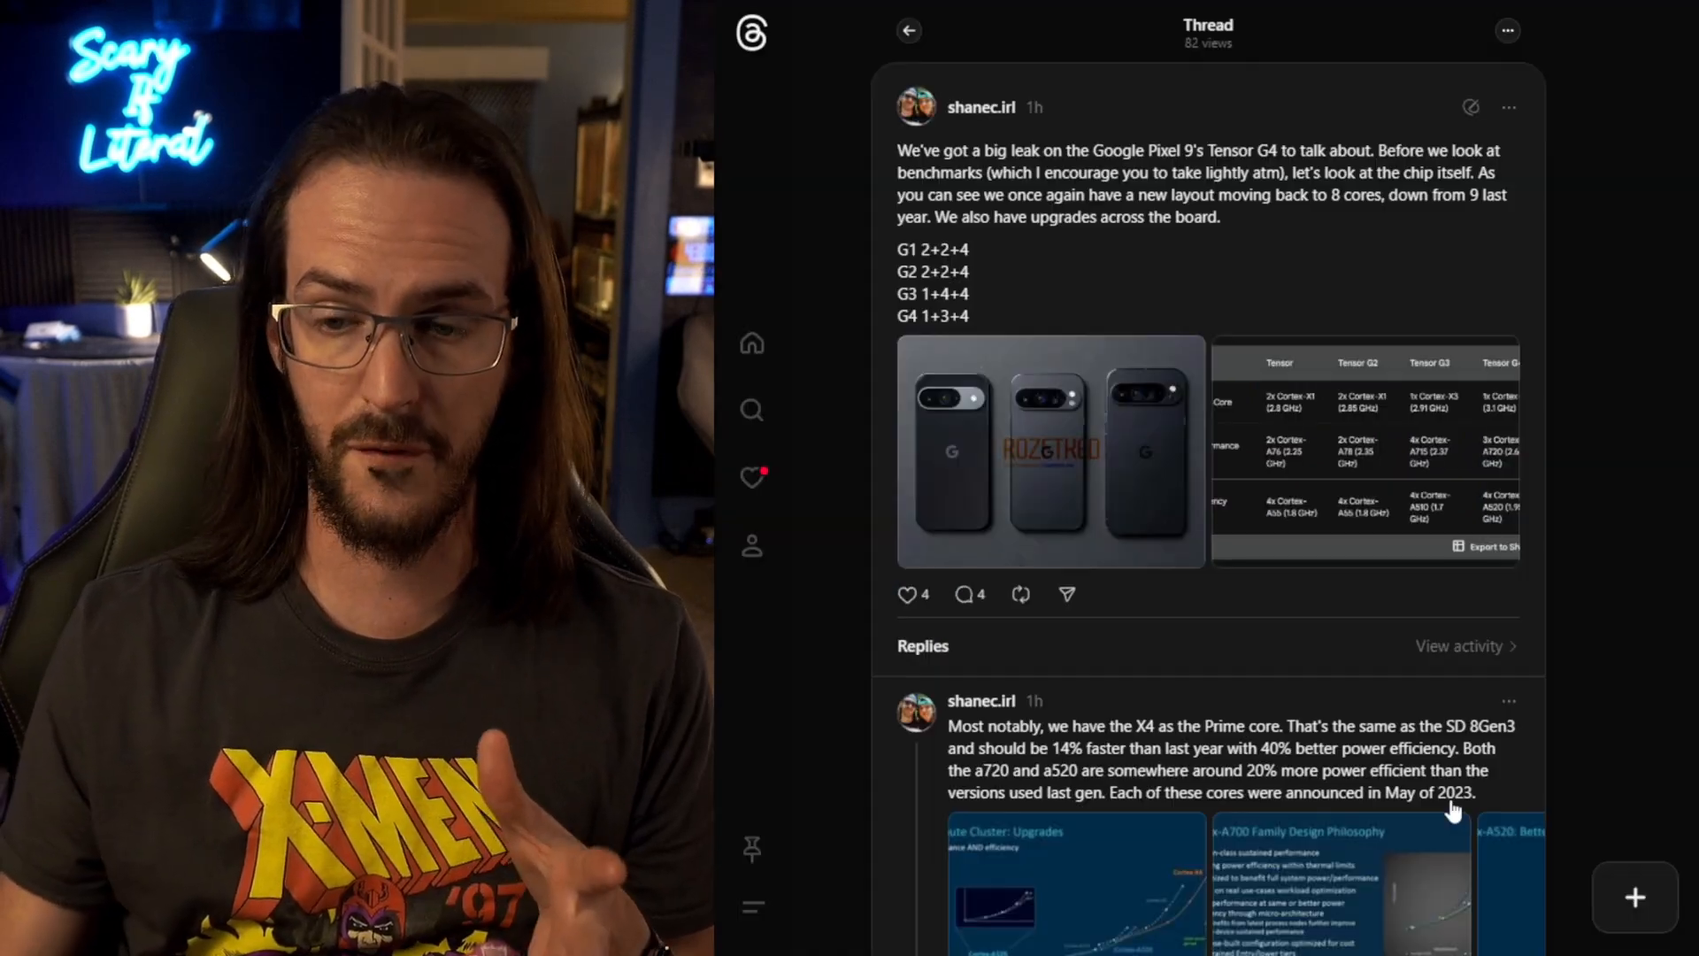
{"action": "scroll", "scroll_direction": "down", "scroll_amount": 3}
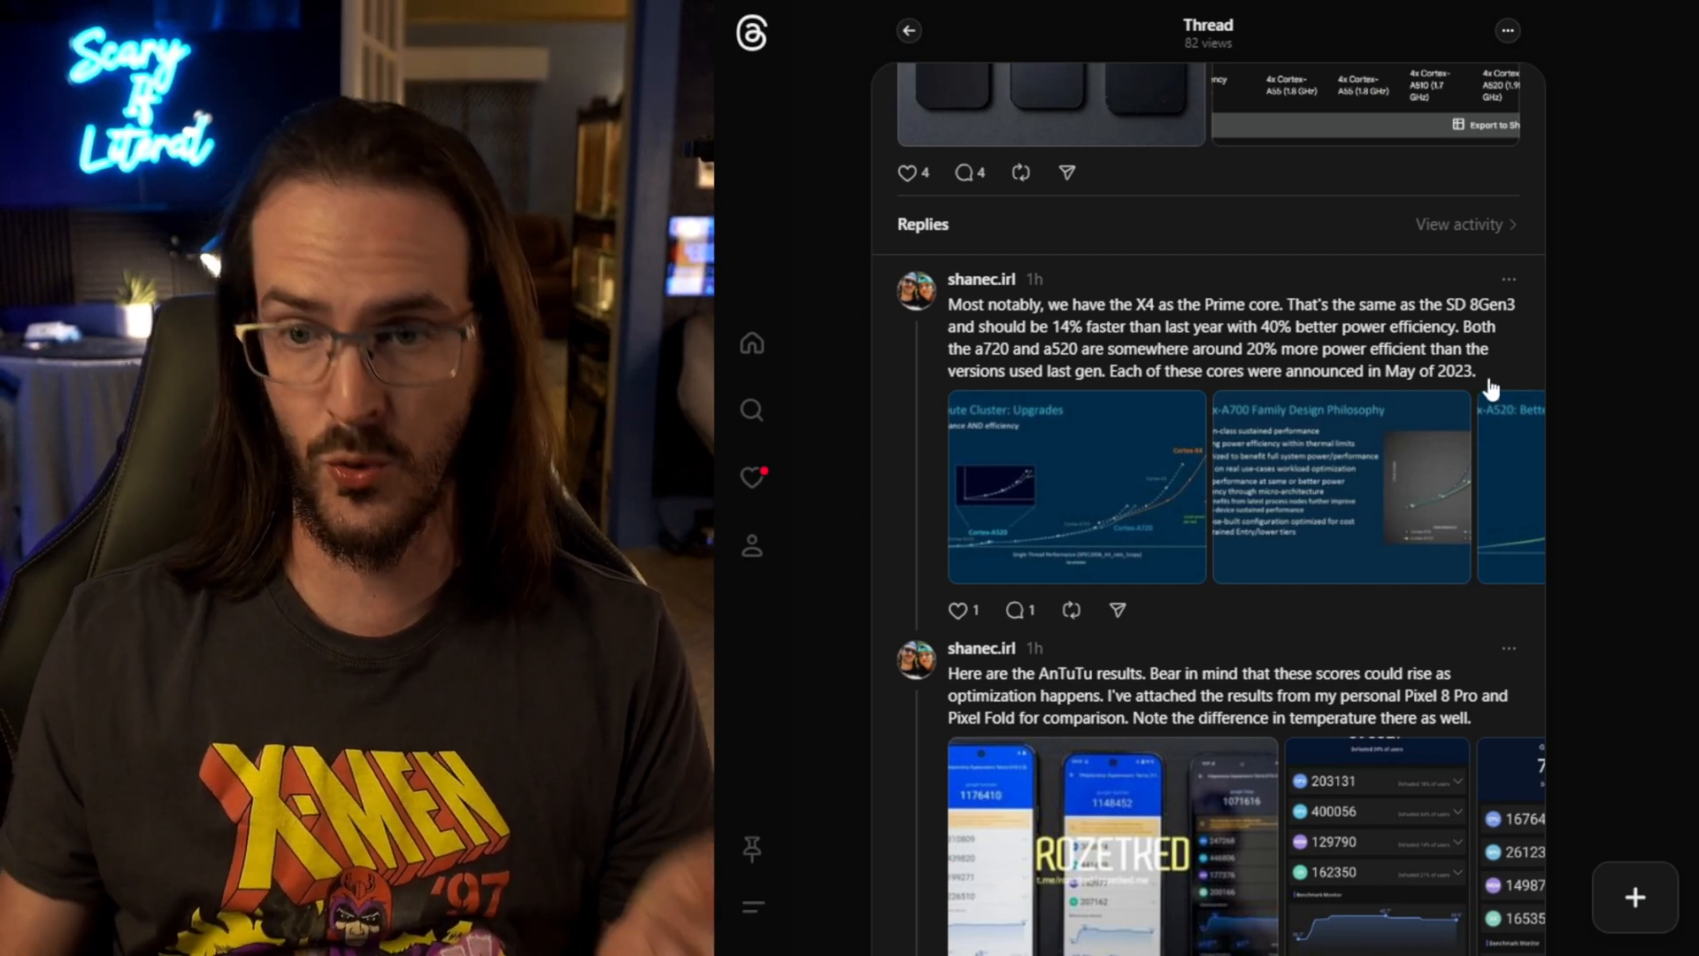
{"action": "scroll", "scroll_direction": "down", "scroll_amount": 3}
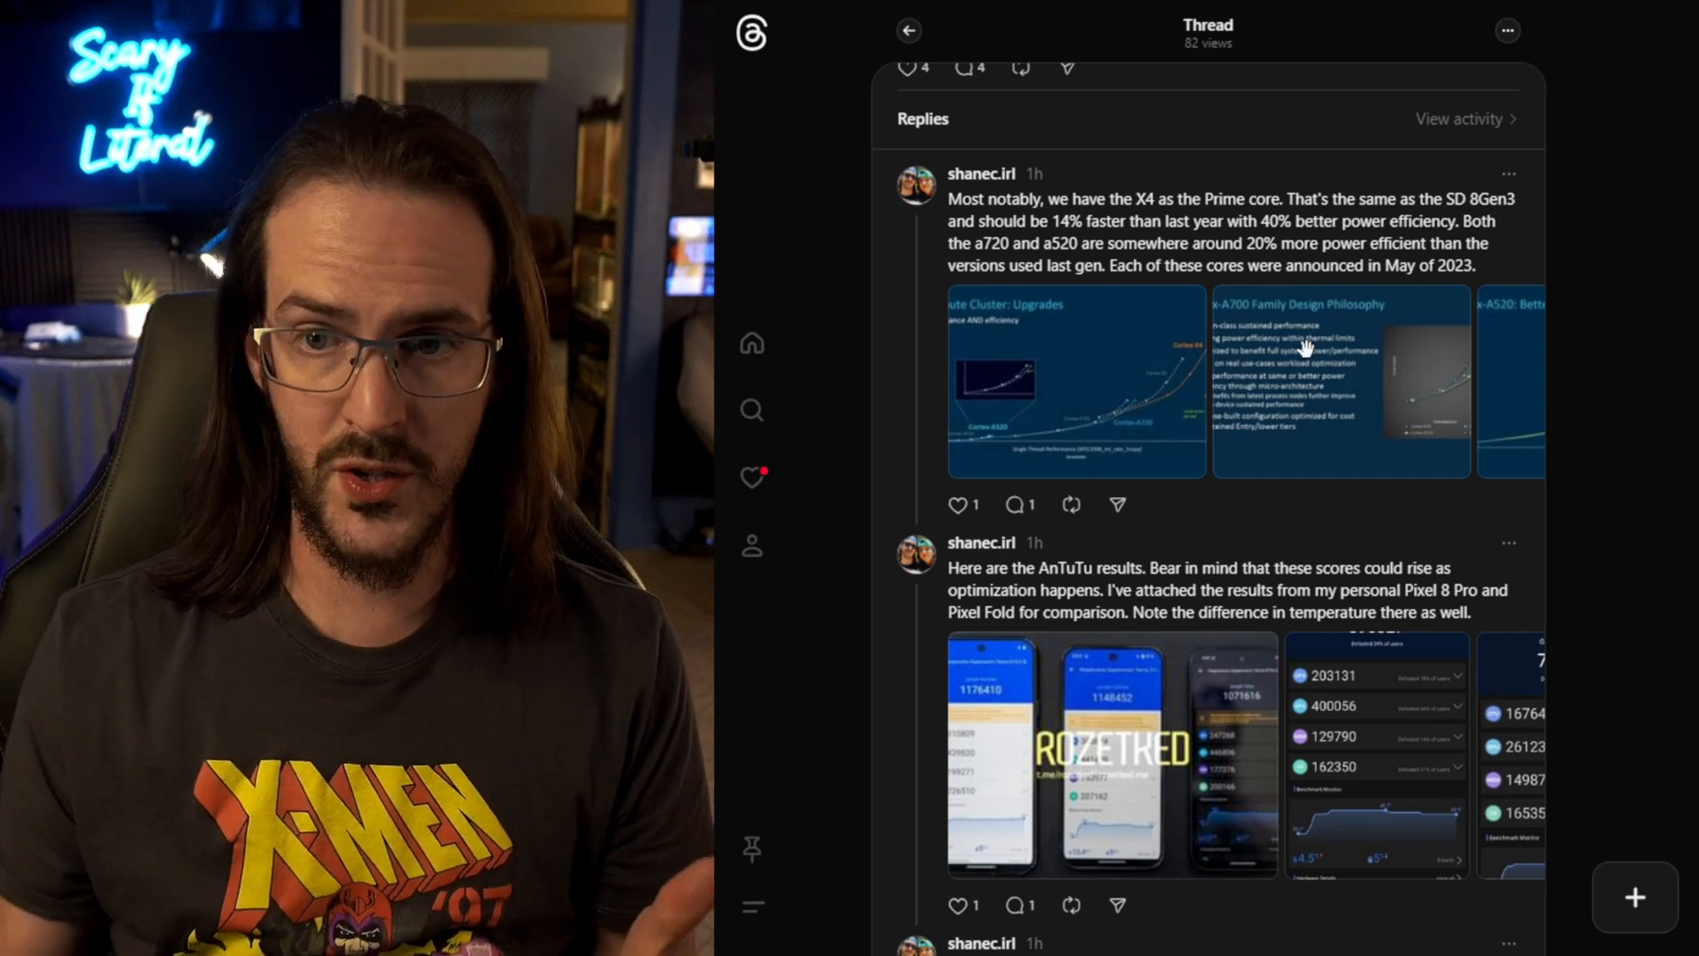
{"action": "mouse_move", "coordinate": [1317, 275]}
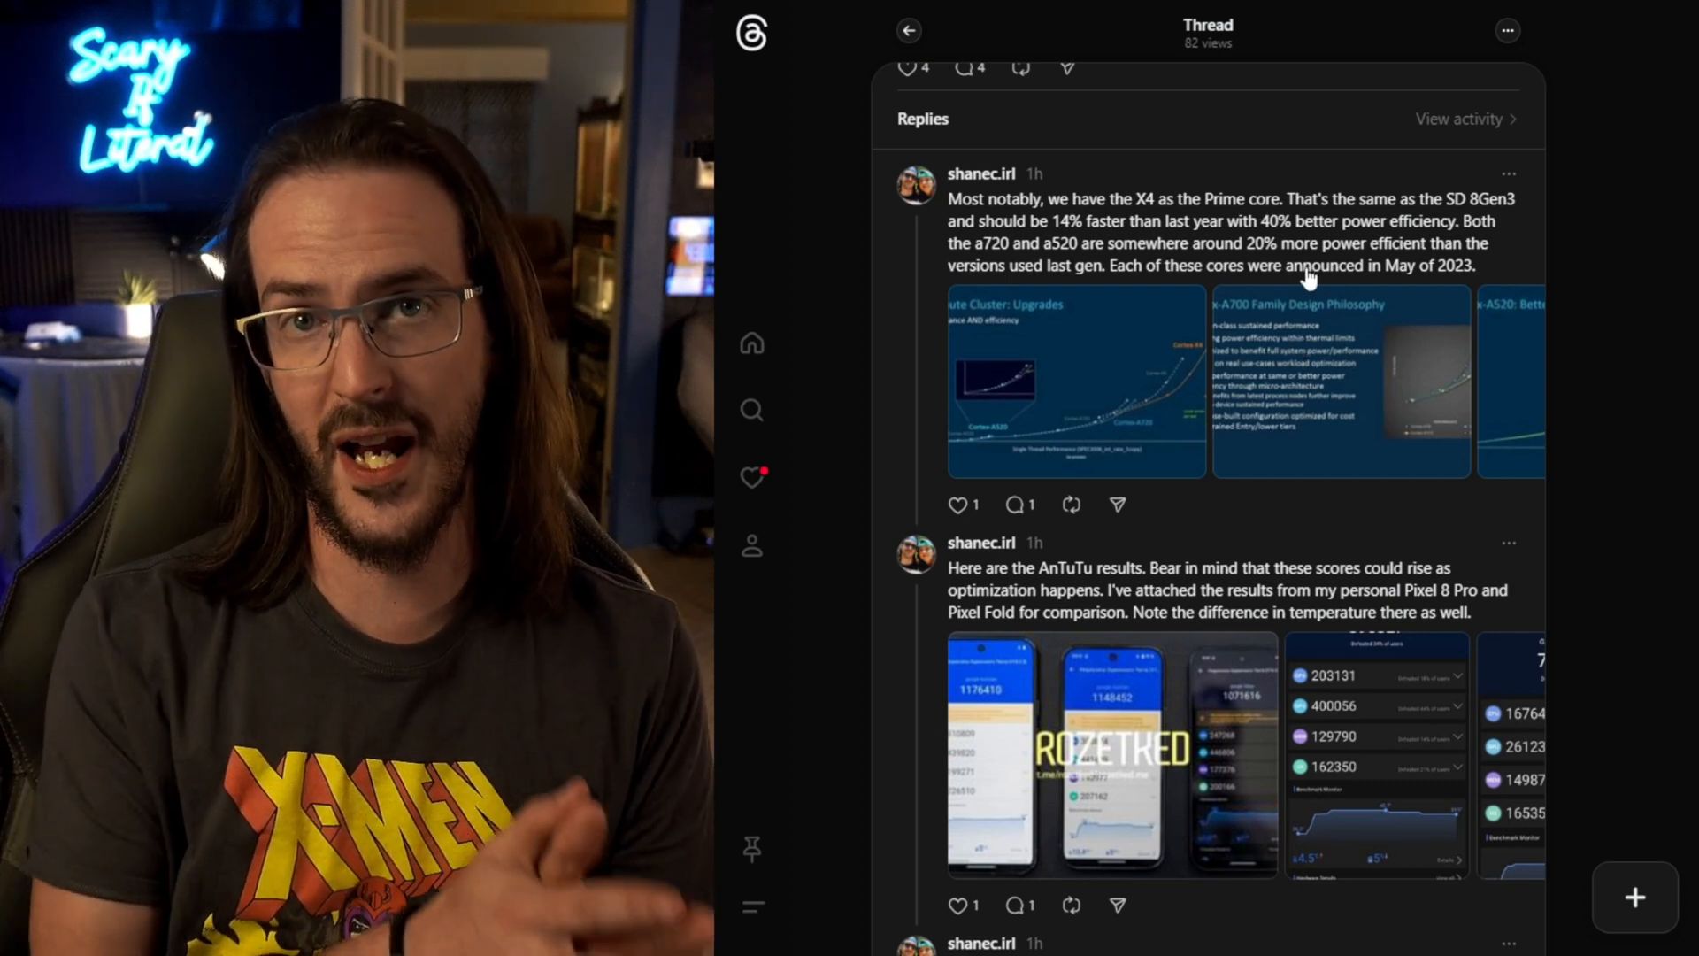
{"action": "double_click", "coordinate": [1070, 220]}
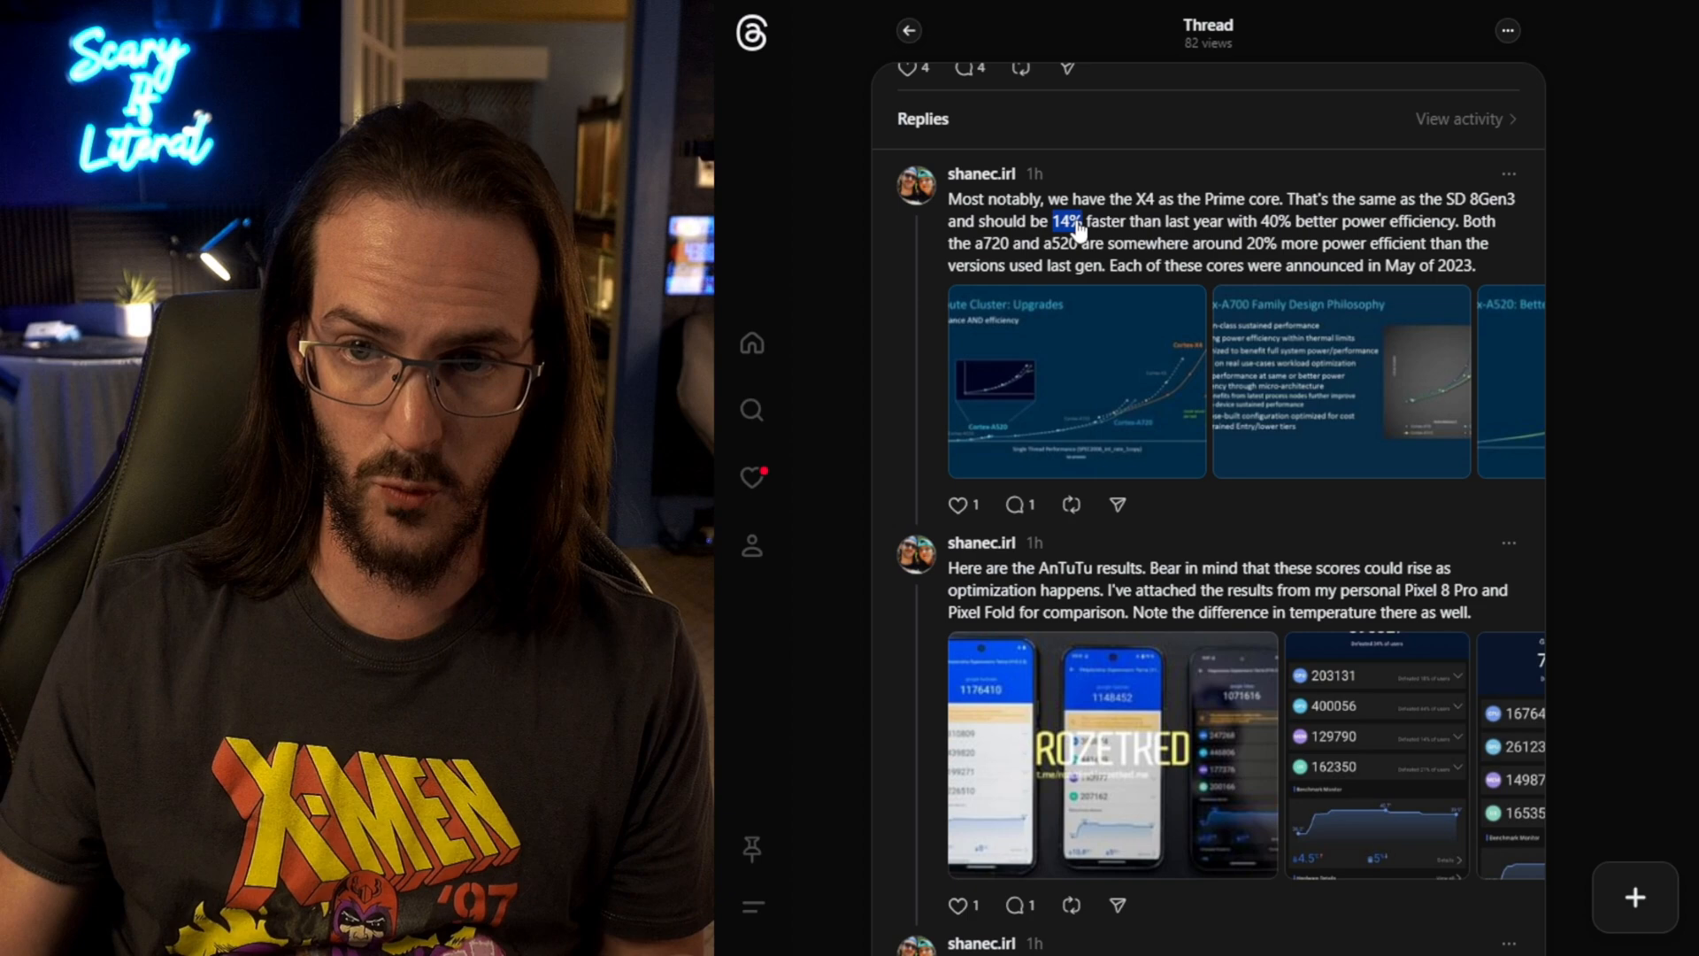
Open the Compute Cluster: Upgrades slide, page to Cortex-A520, then back to Cortex-A700.
{"action": "left_click", "coordinate": [1077, 381]}
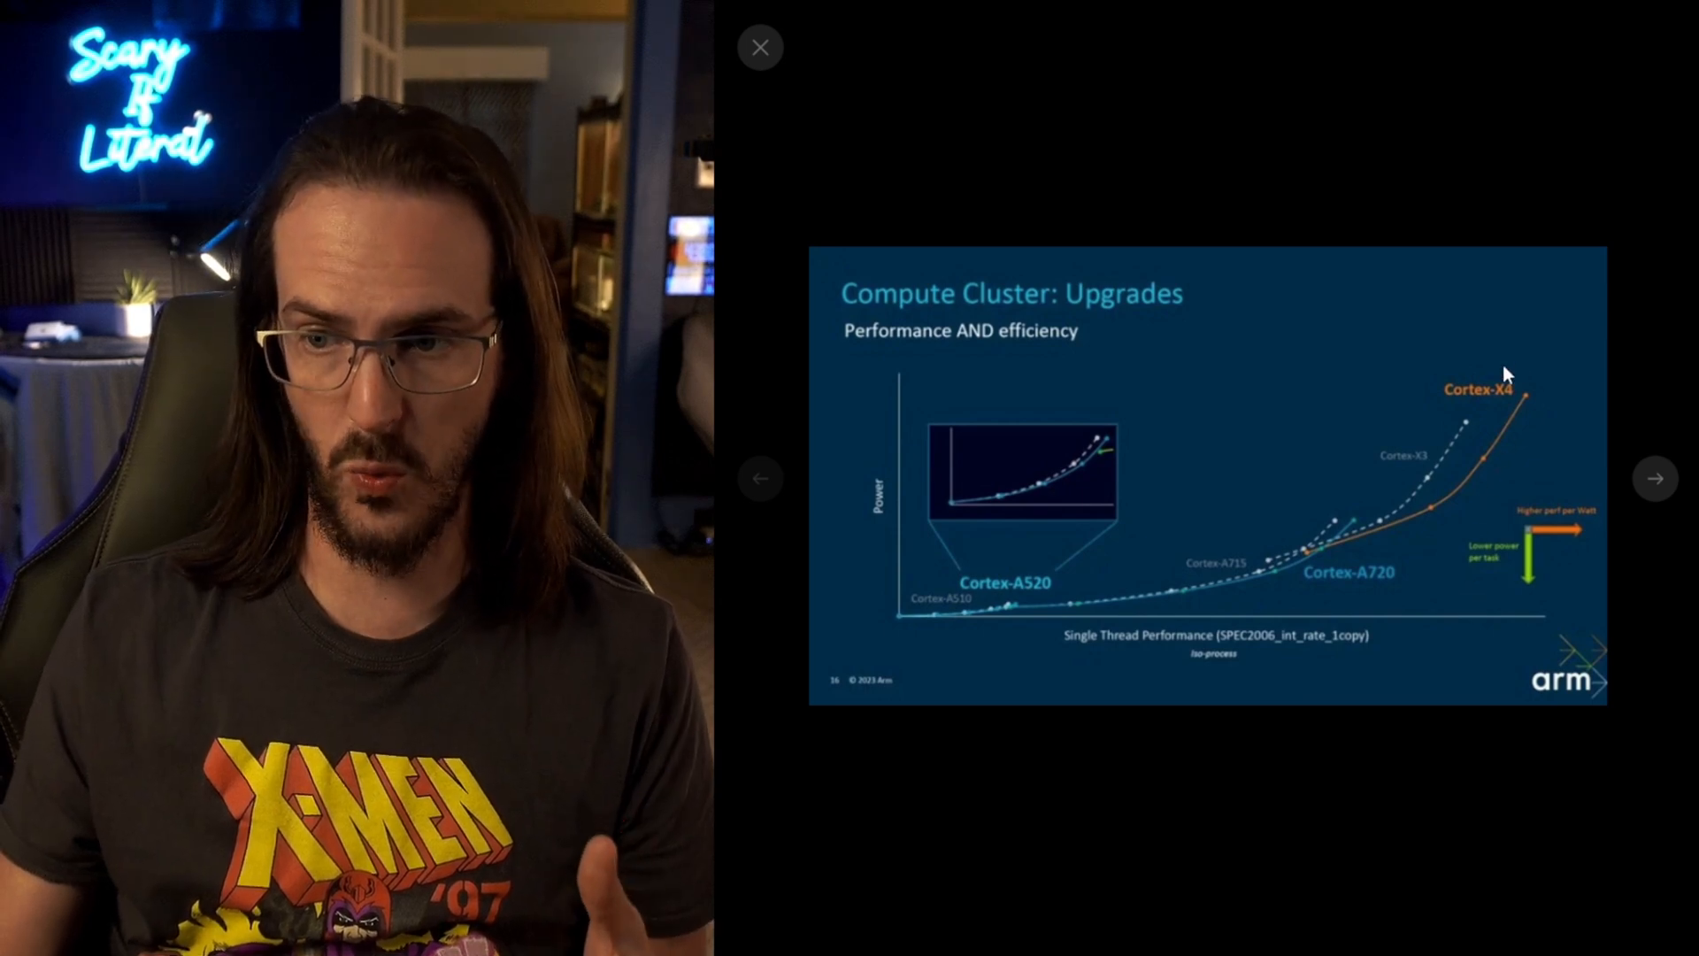
{"action": "mouse_move", "coordinate": [1436, 642]}
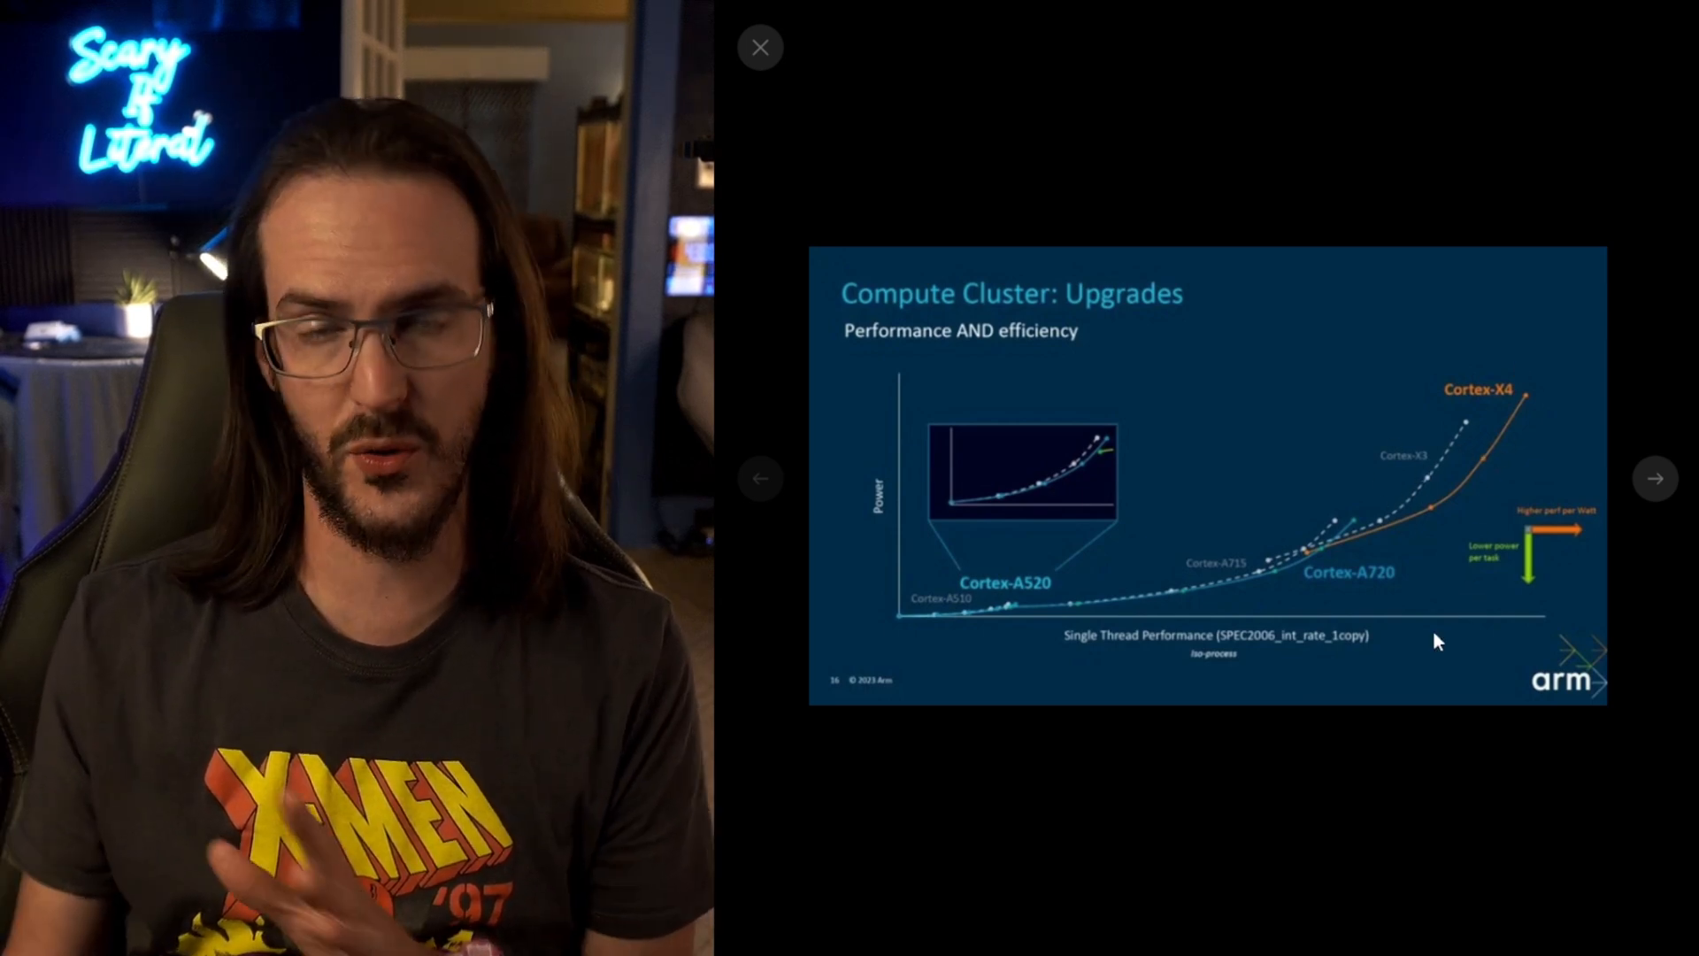
{"action": "left_click", "coordinate": [1654, 478]}
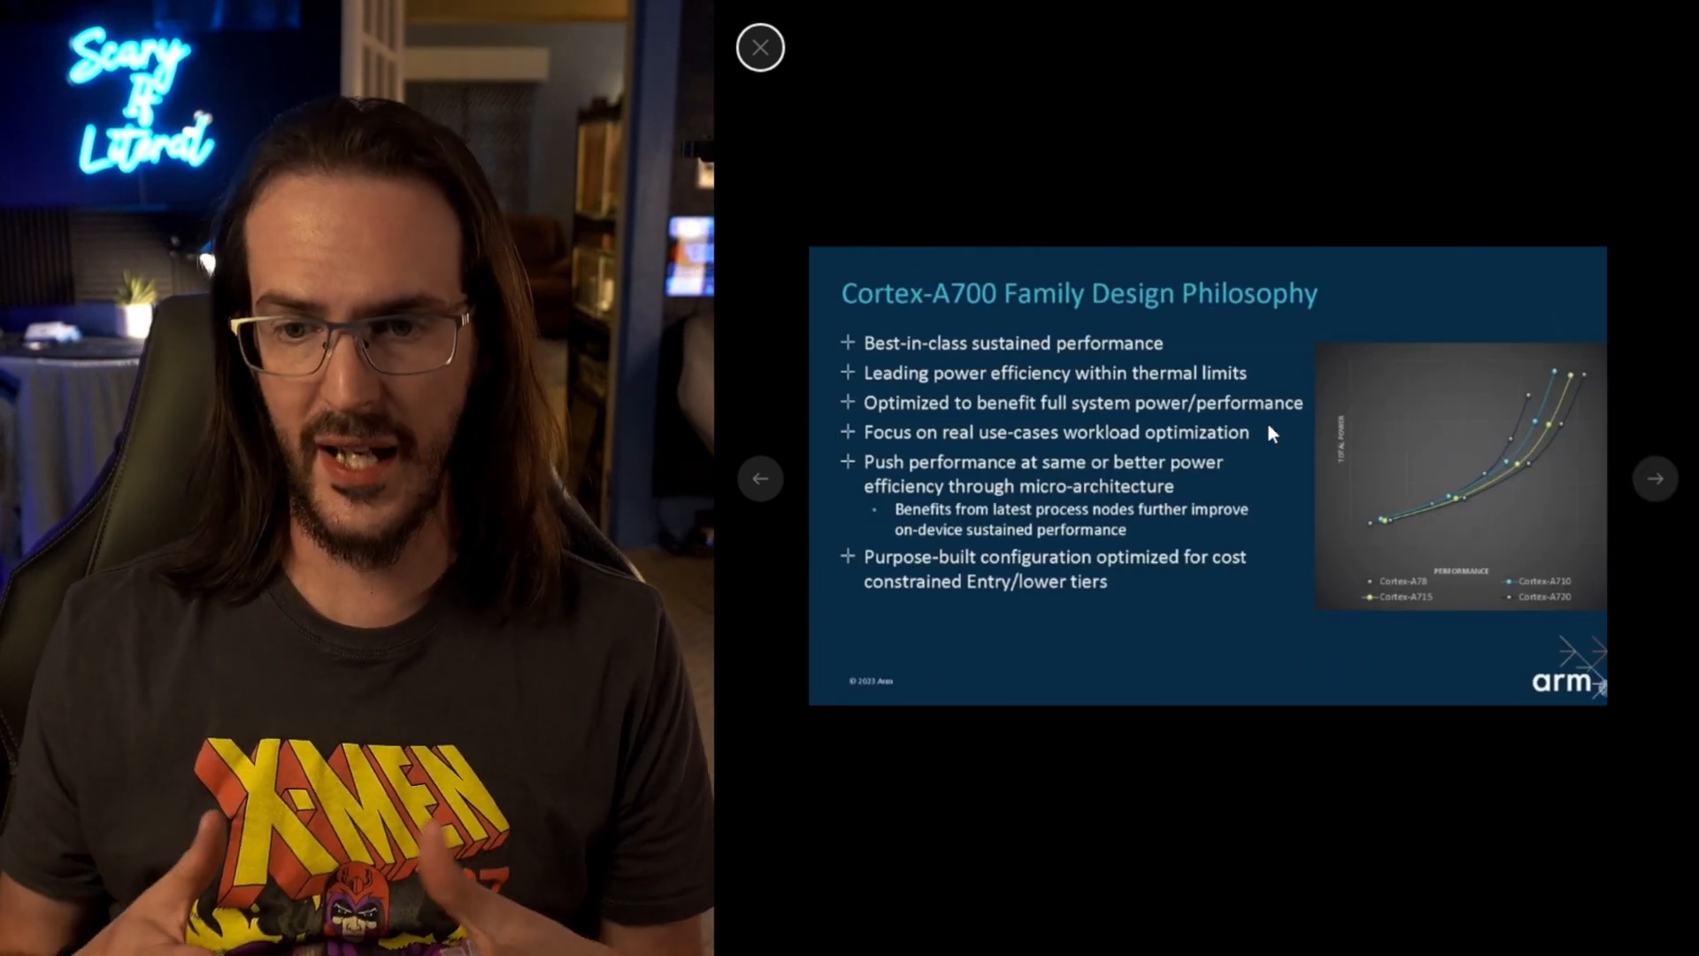
{"action": "left_click", "coordinate": [1654, 477]}
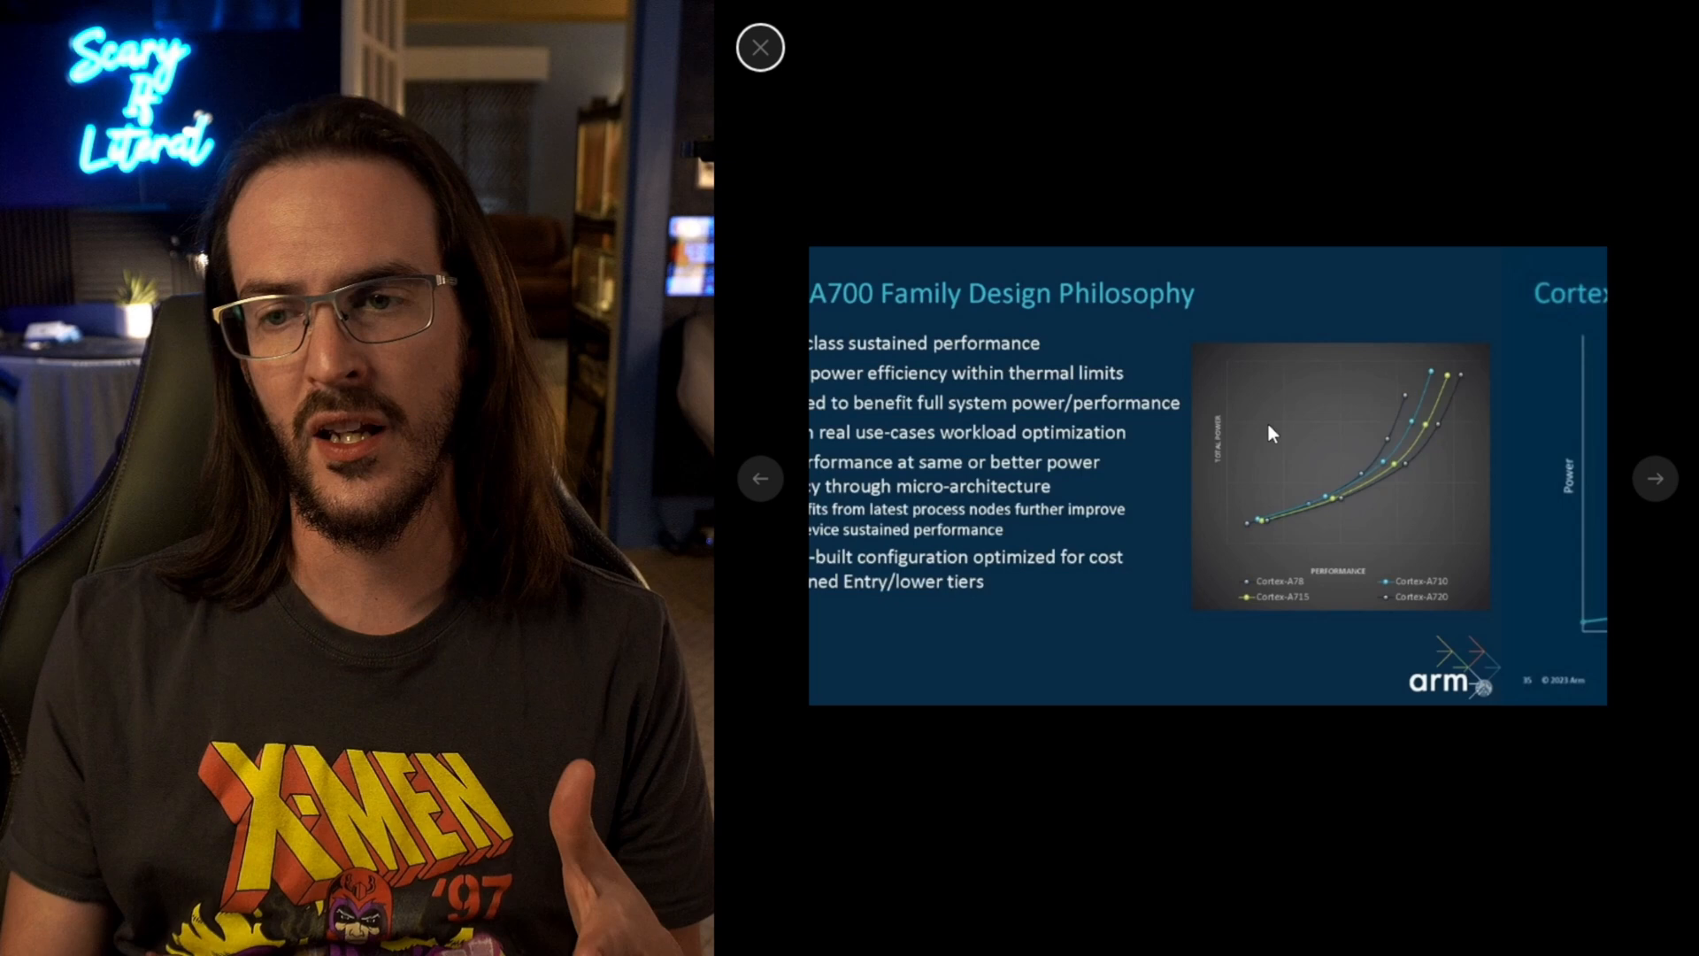
{"action": "left_click", "coordinate": [1656, 477]}
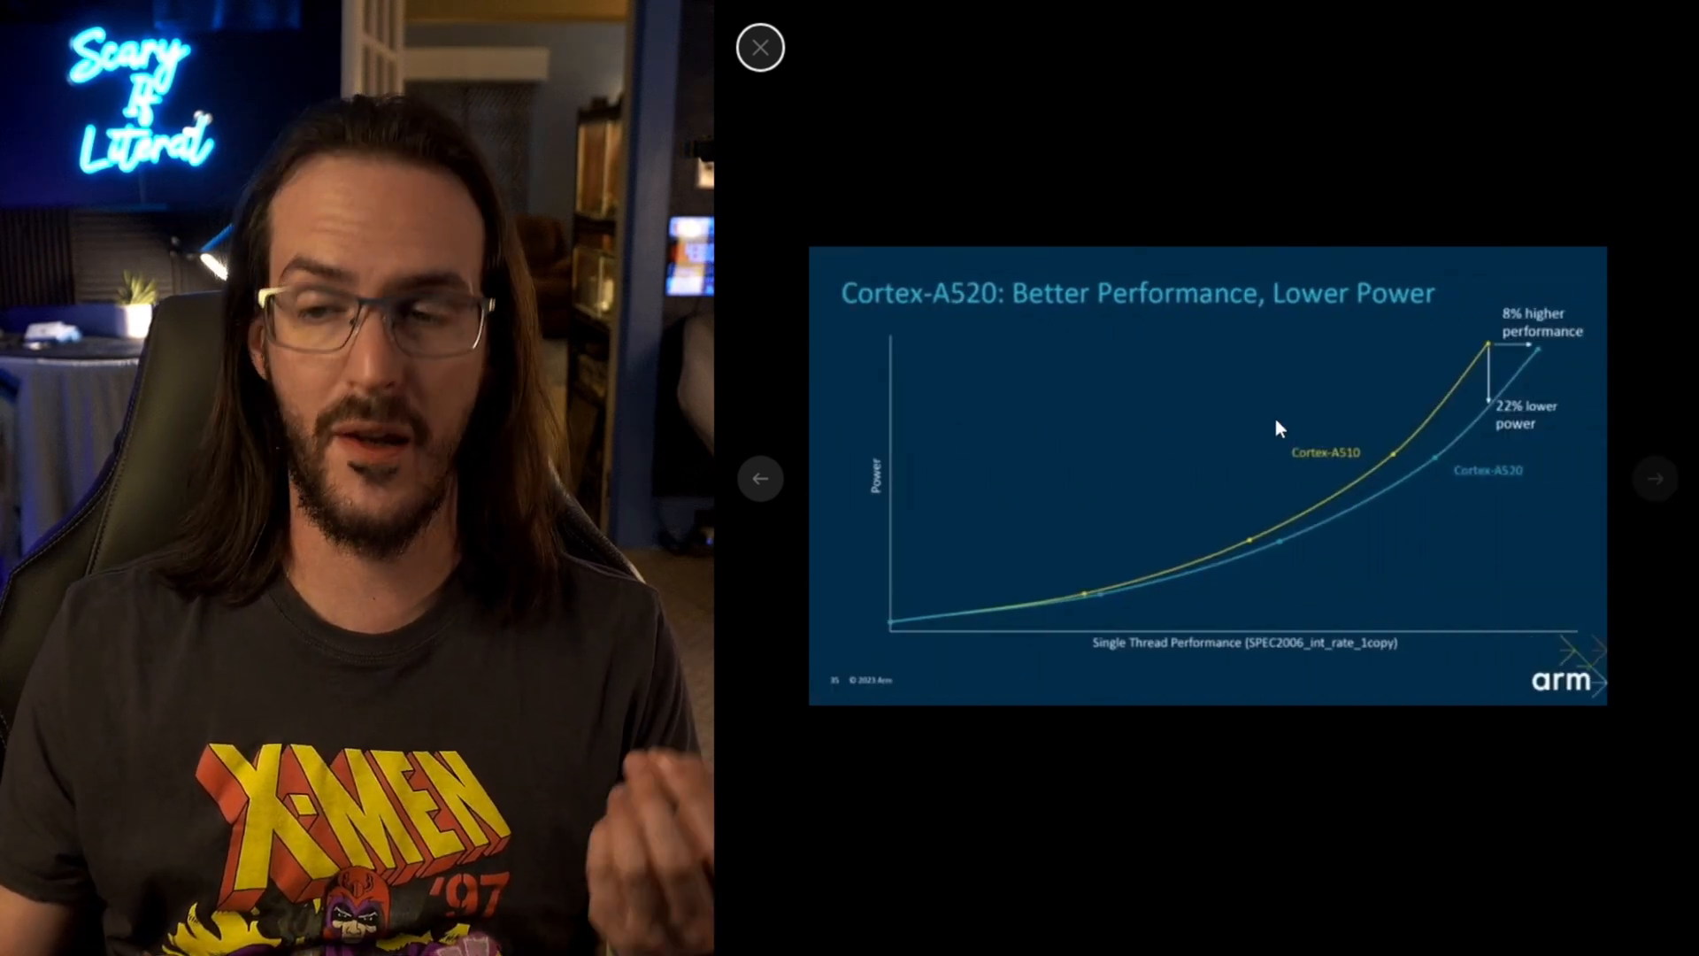
{"action": "mouse_move", "coordinate": [1492, 351]}
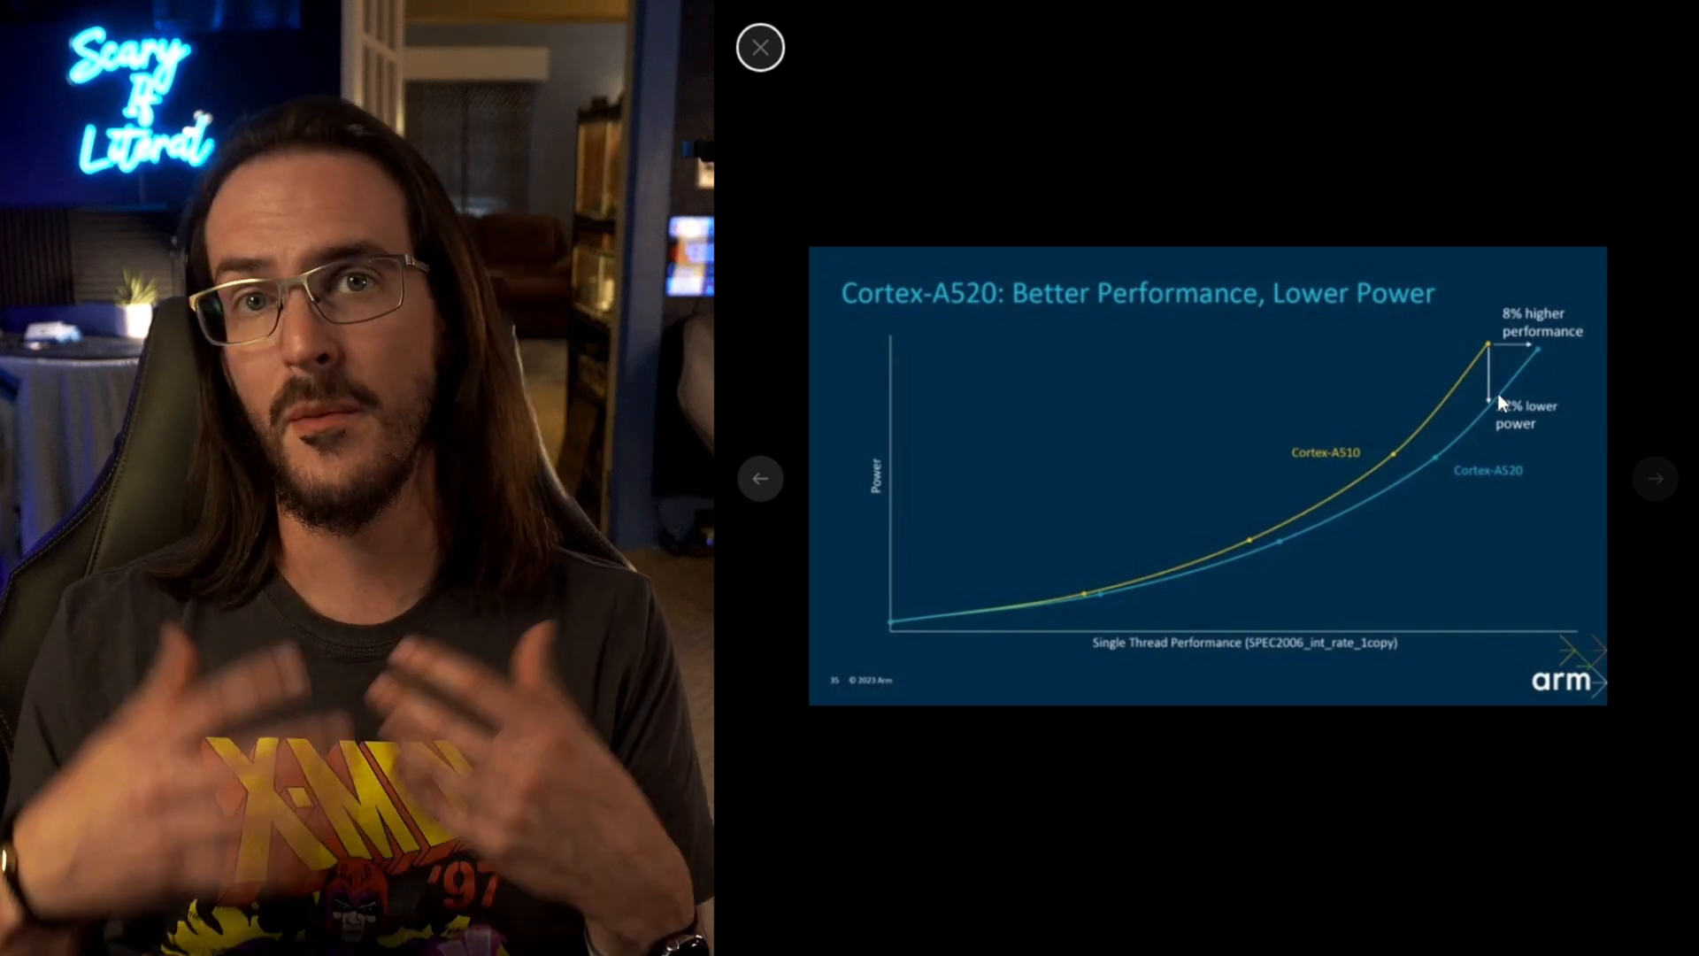
{"action": "left_click", "coordinate": [1656, 477]}
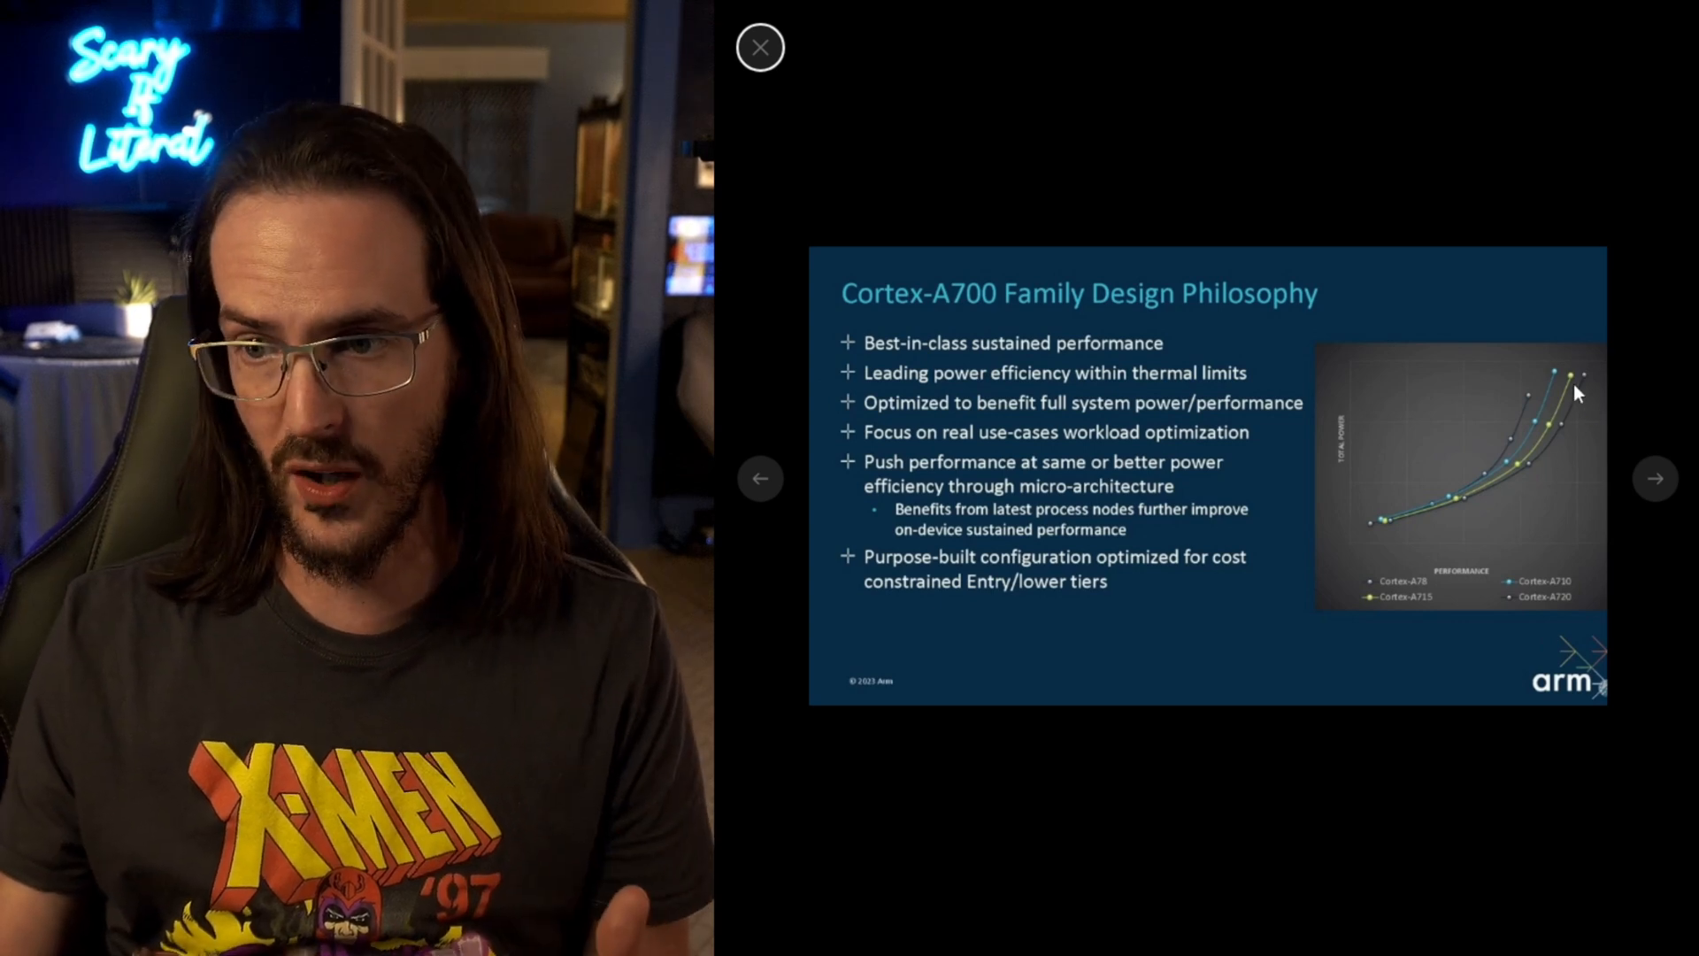
{"action": "mouse_move", "coordinate": [1392, 322]}
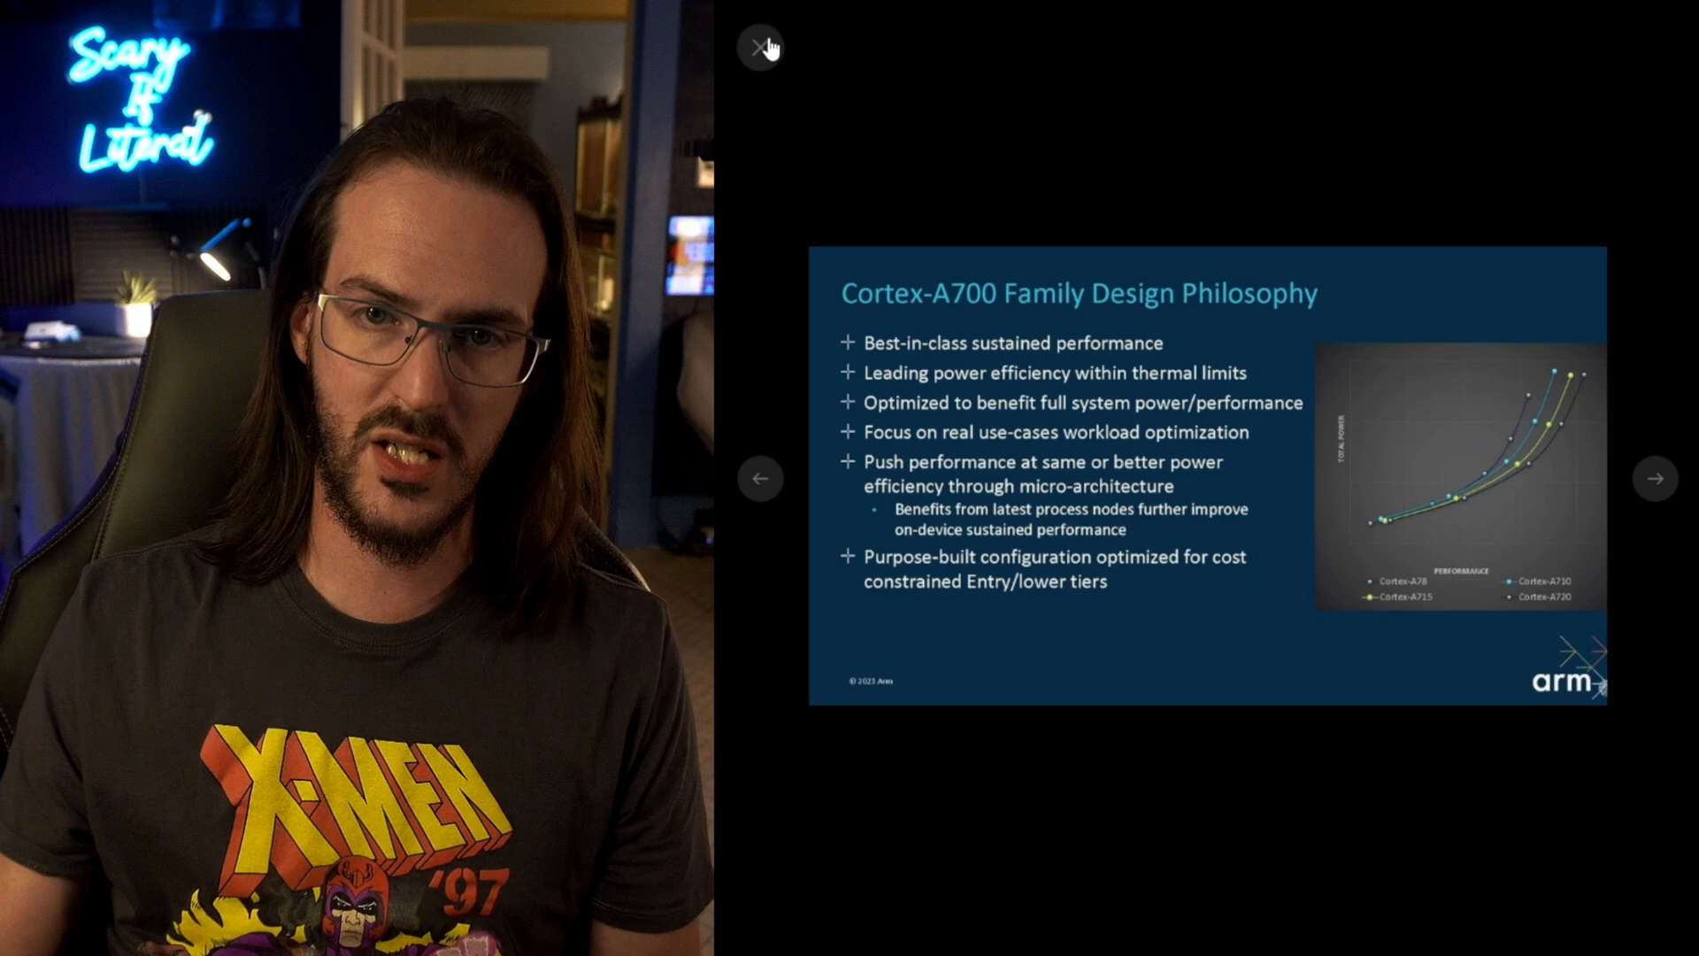
{"action": "left_click", "coordinate": [764, 46]}
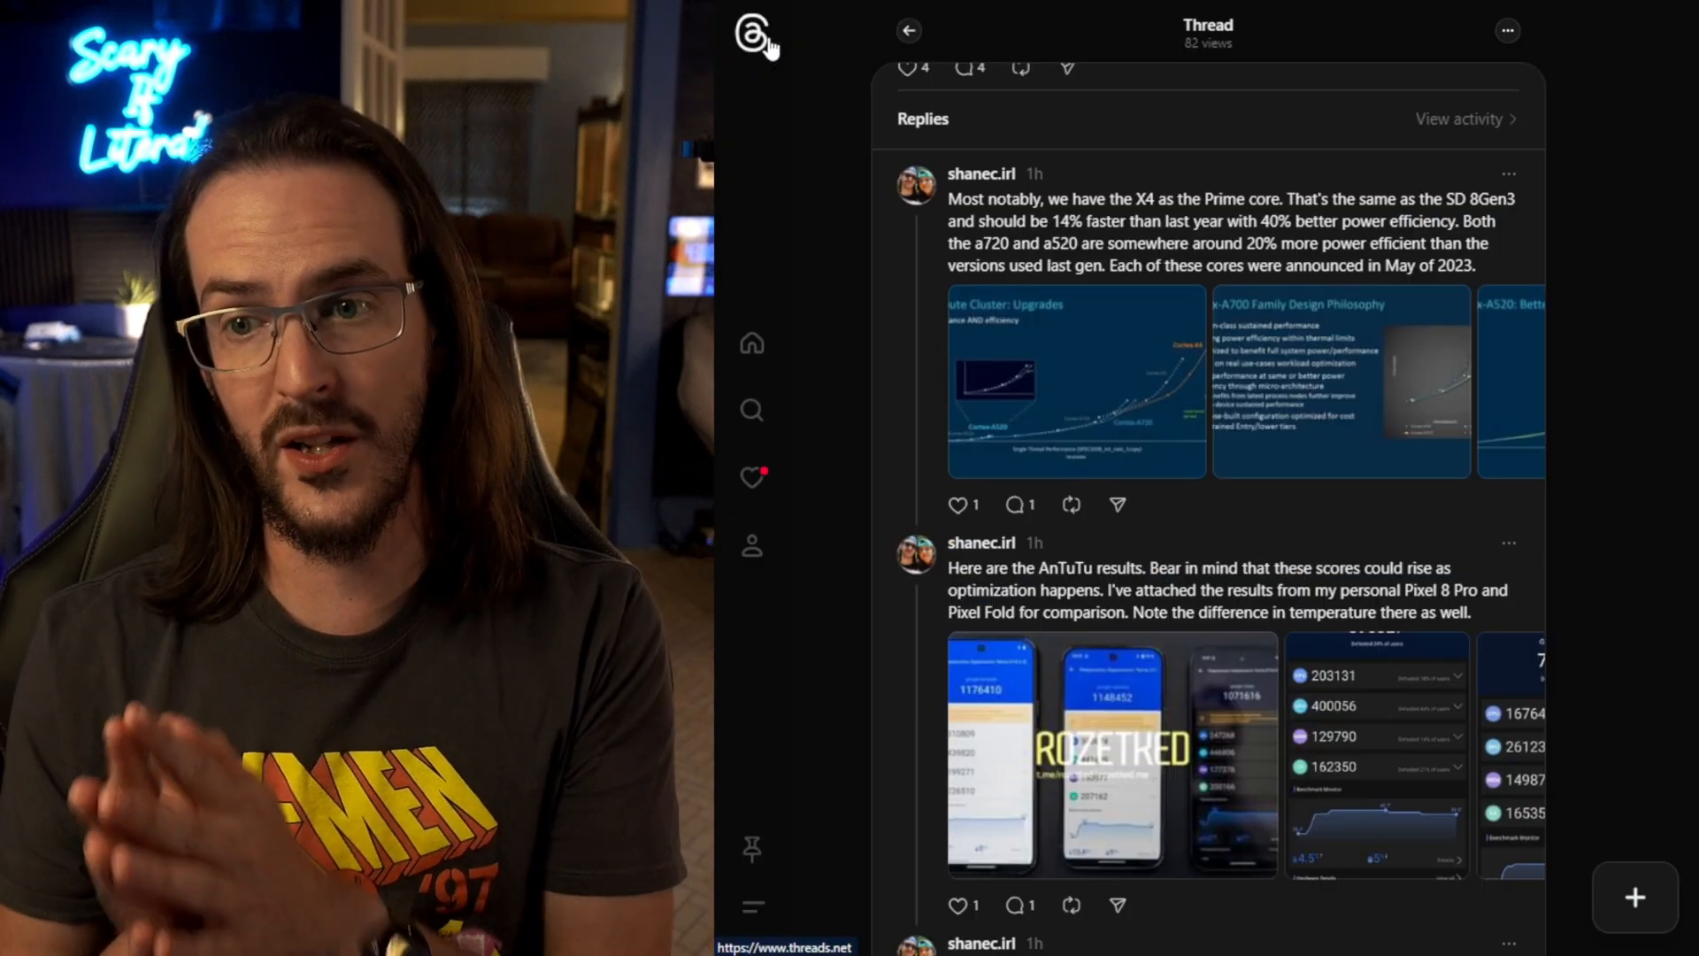
{"action": "double_click", "coordinate": [1150, 198]}
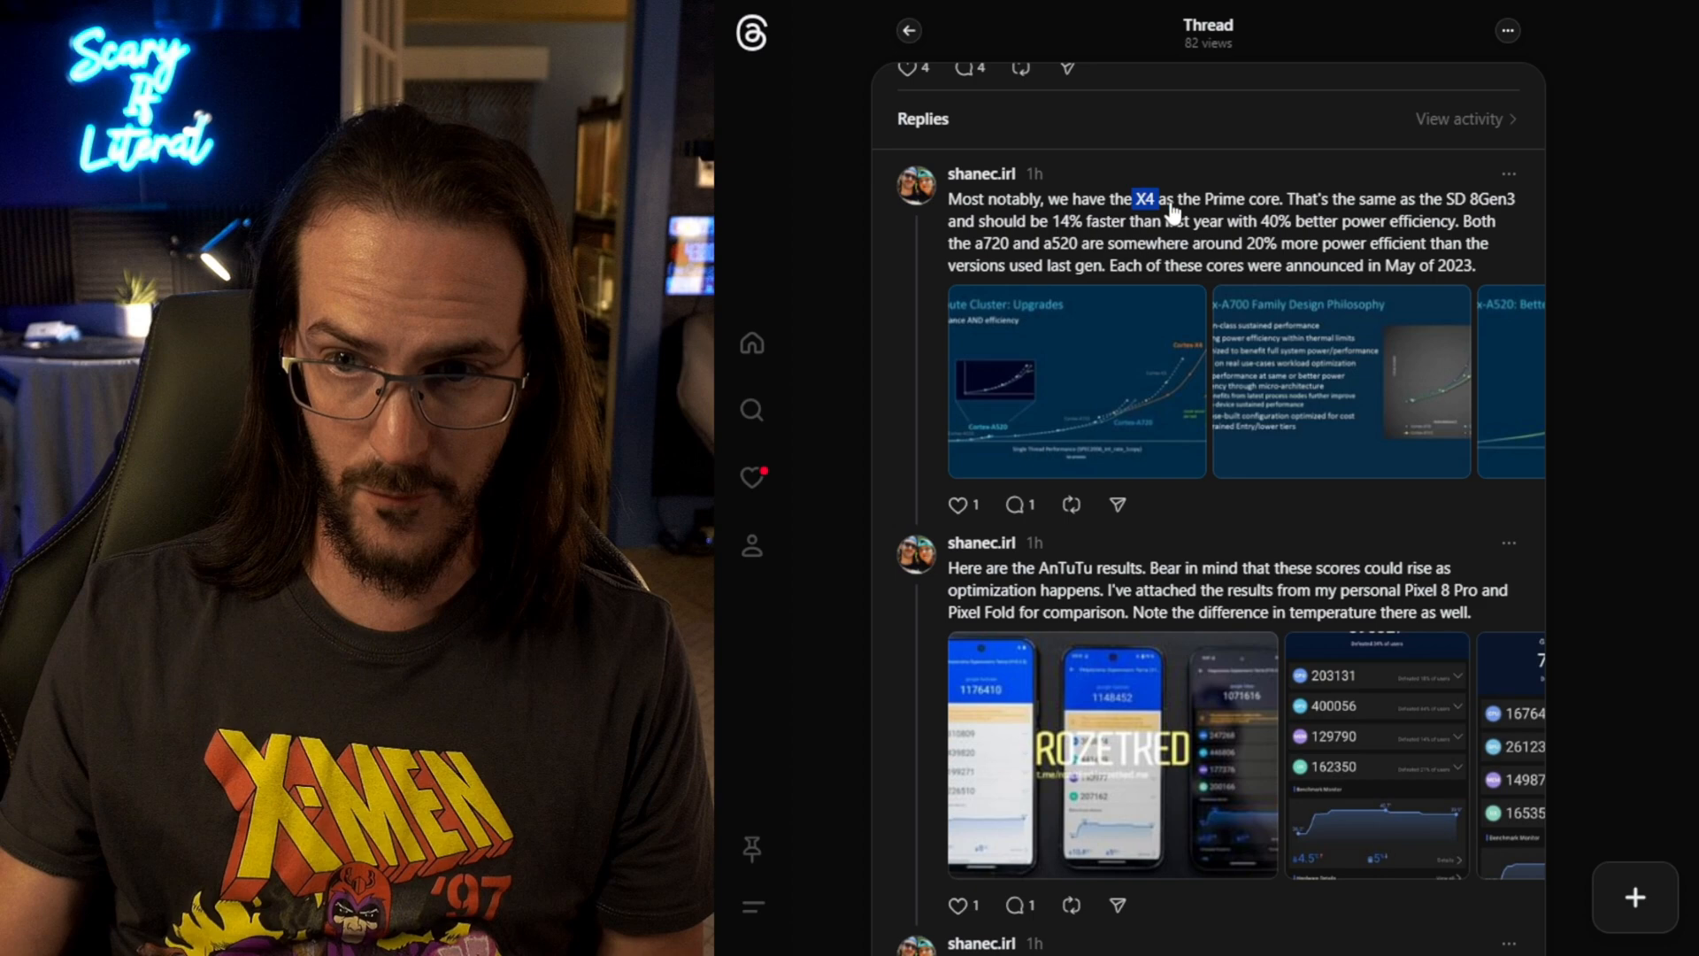
{"action": "left_click_drag", "start_coordinate": [1135, 198], "coordinate": [1514, 198]}
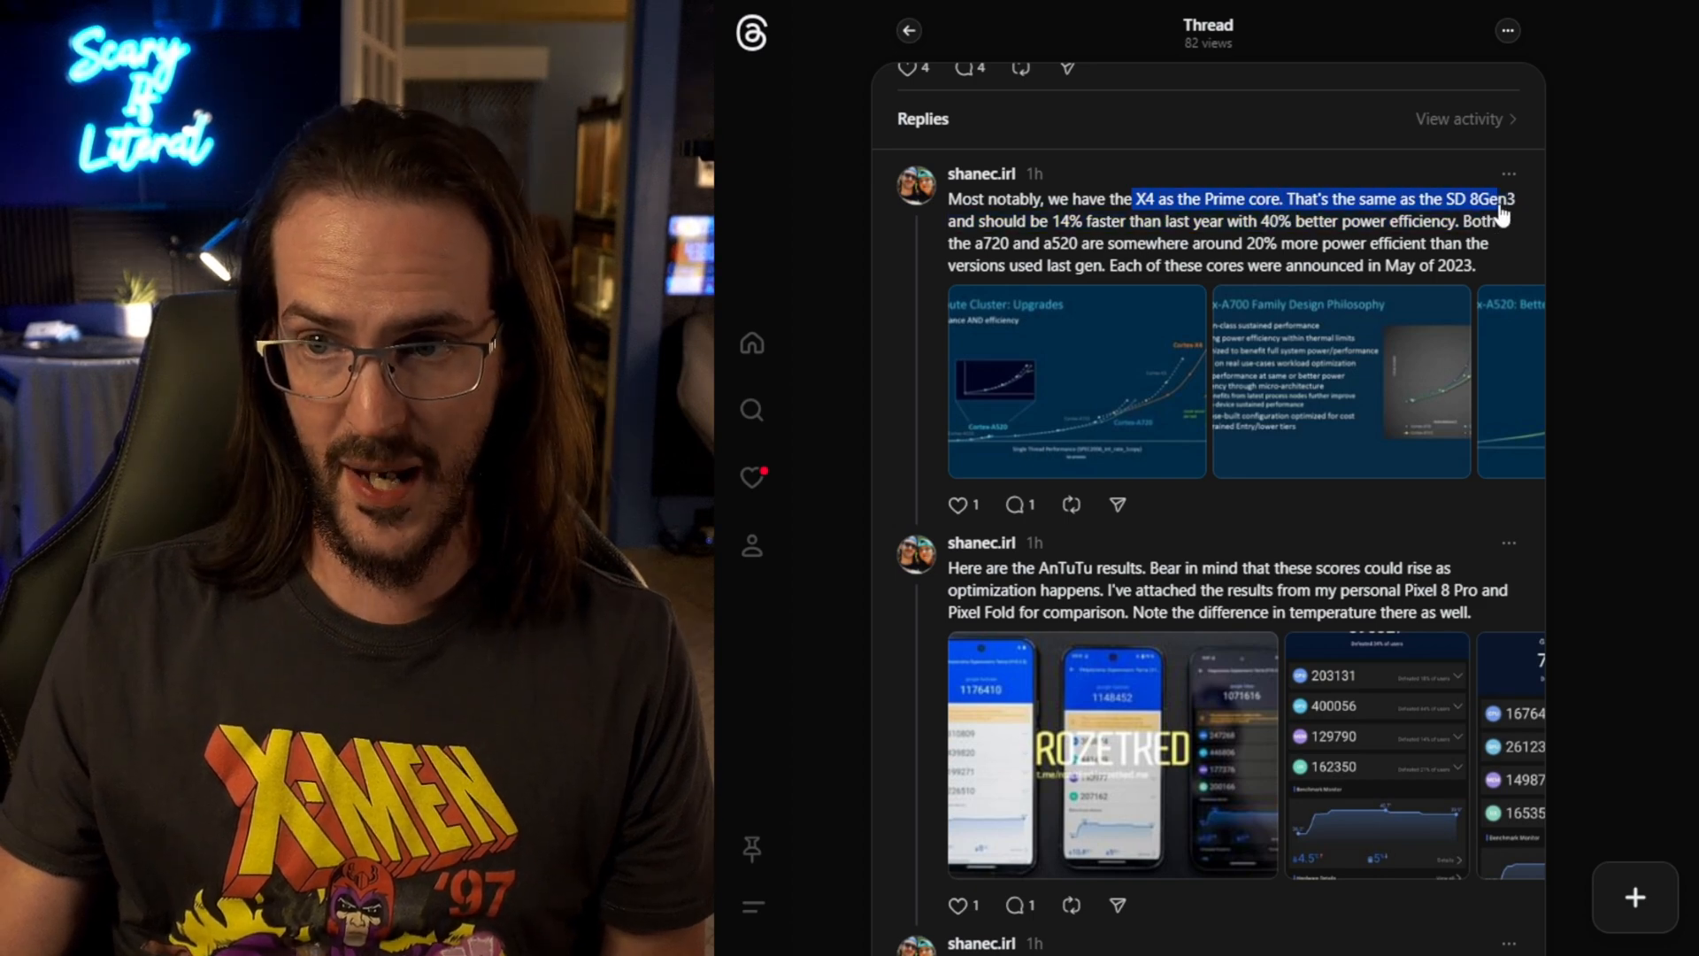
{"action": "mouse_move", "coordinate": [1527, 212]}
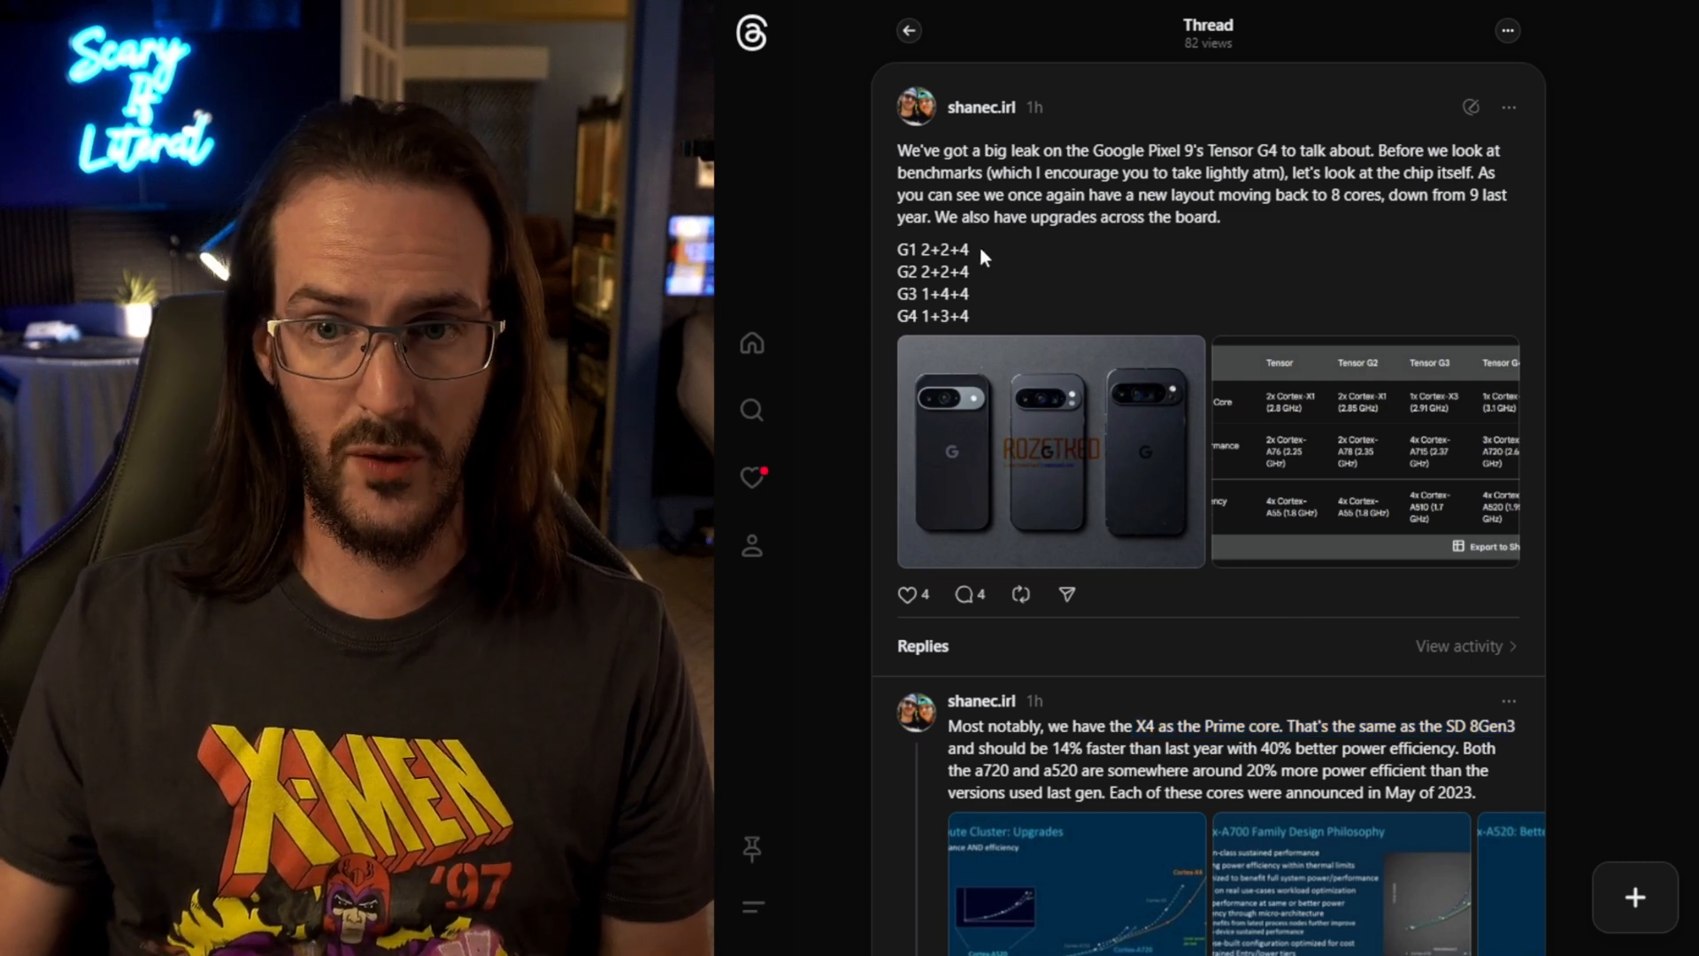
{"action": "left_click", "coordinate": [1359, 450]}
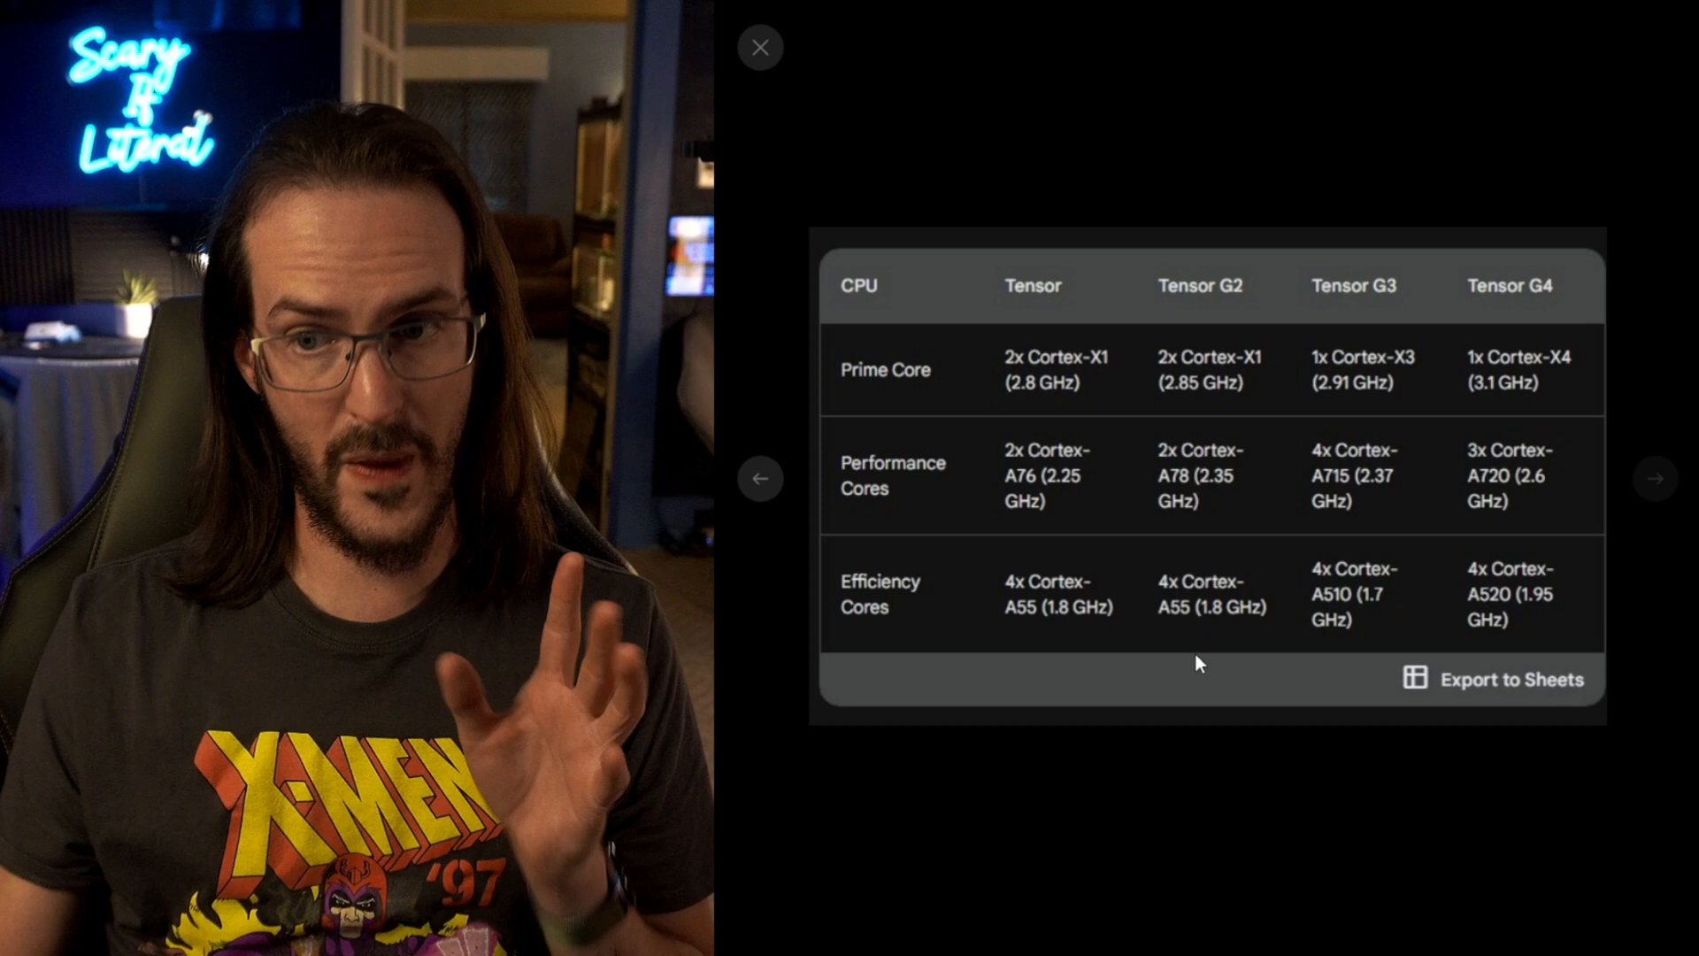
{"action": "mouse_move", "coordinate": [1320, 627]}
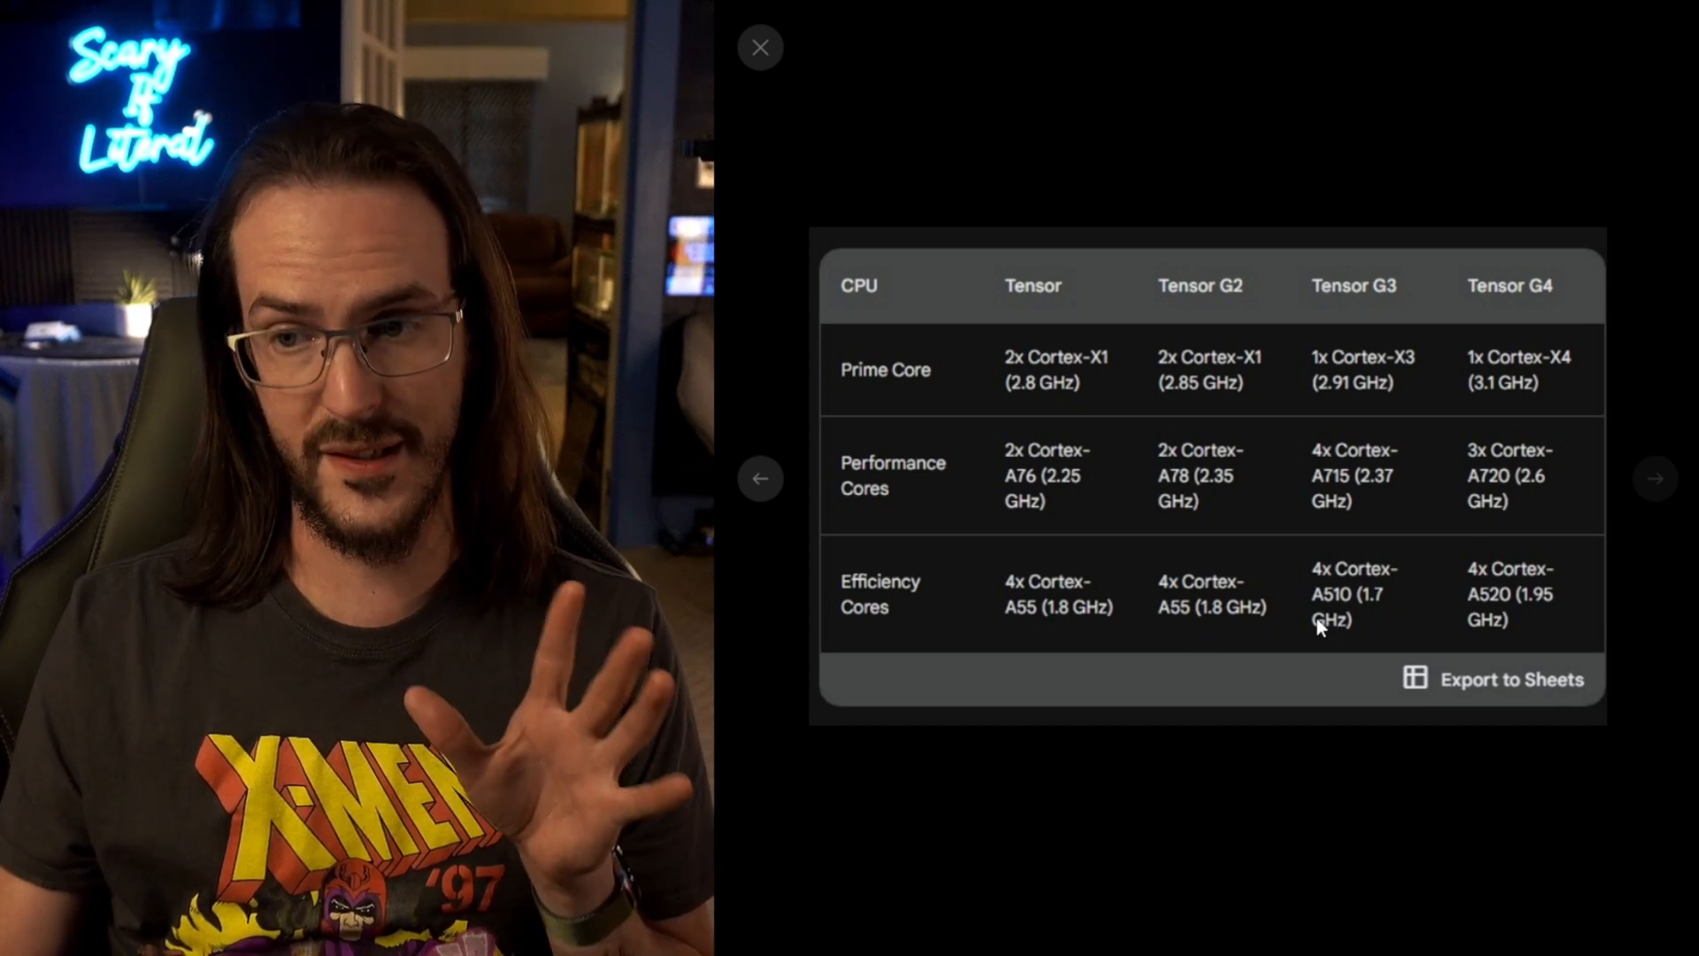
{"action": "mouse_move", "coordinate": [1540, 638]}
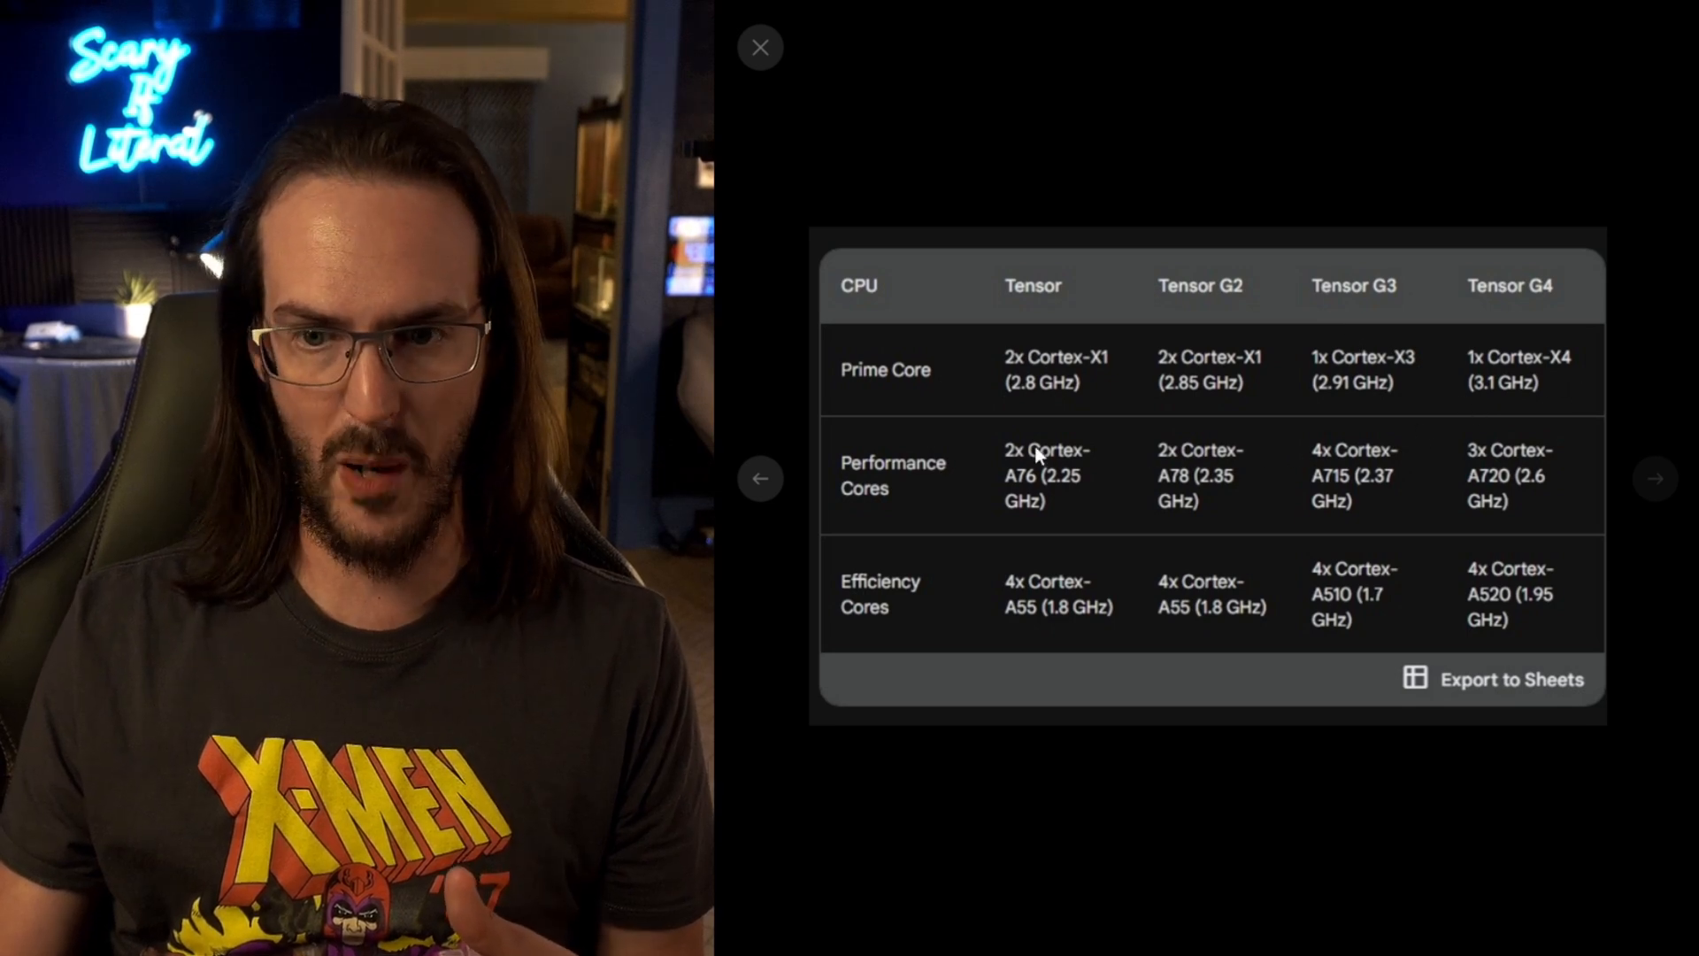
{"action": "mouse_move", "coordinate": [1464, 468]}
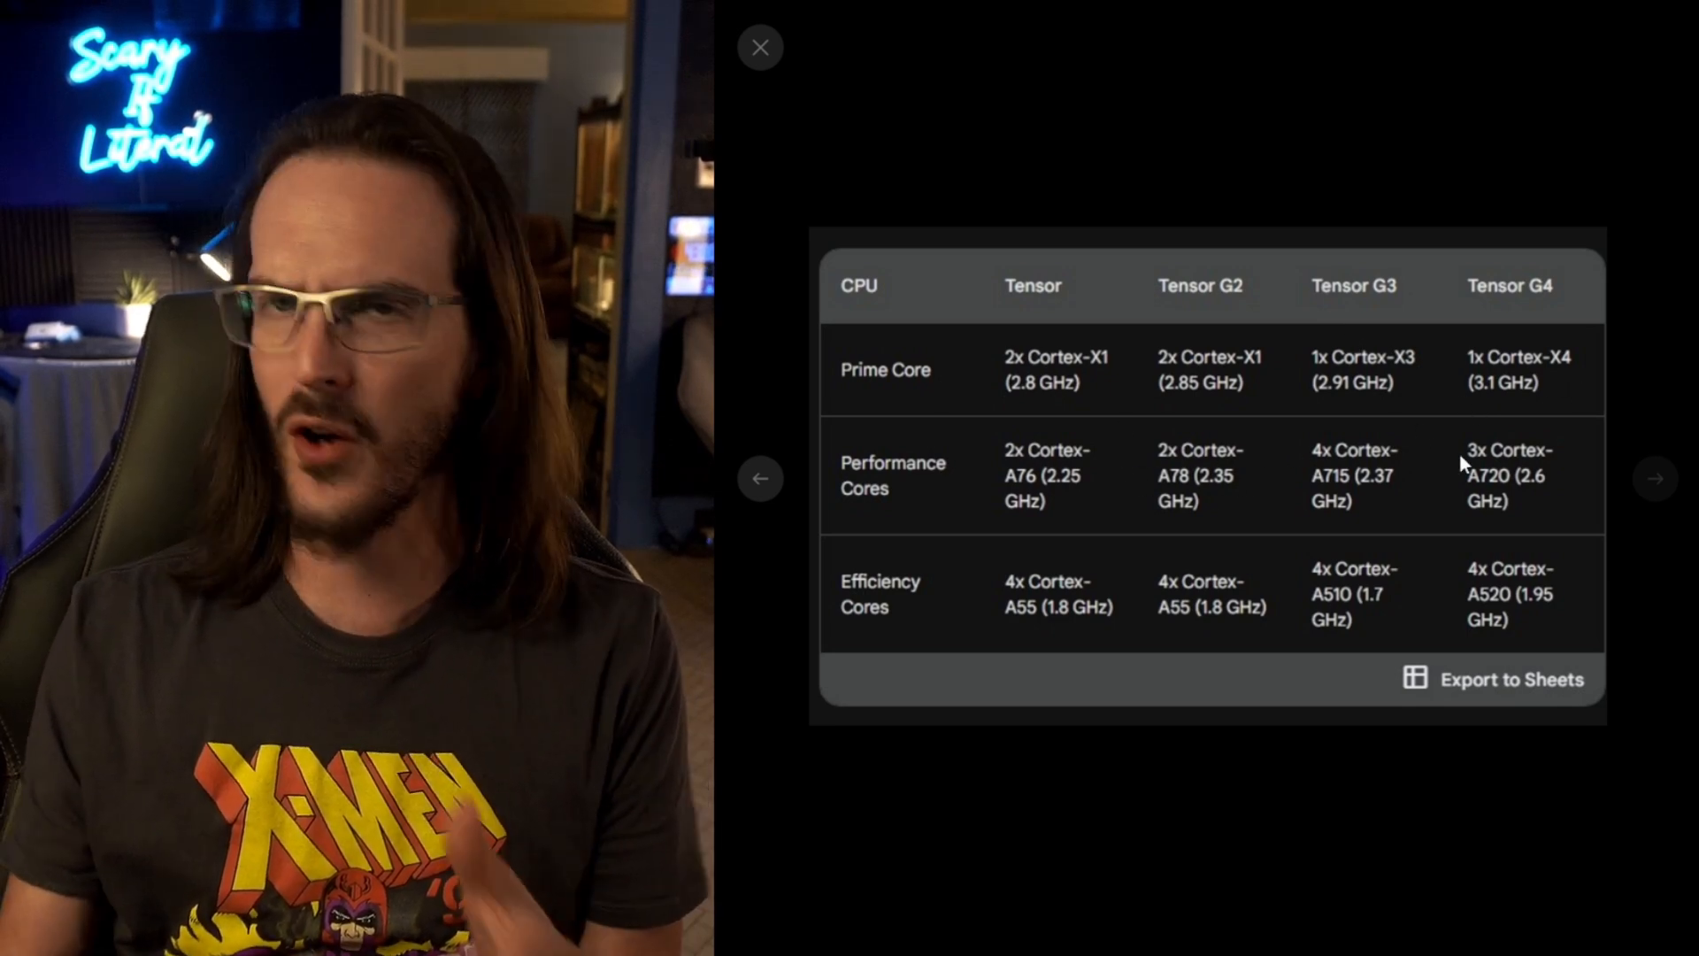
{"action": "mouse_move", "coordinate": [897, 191]}
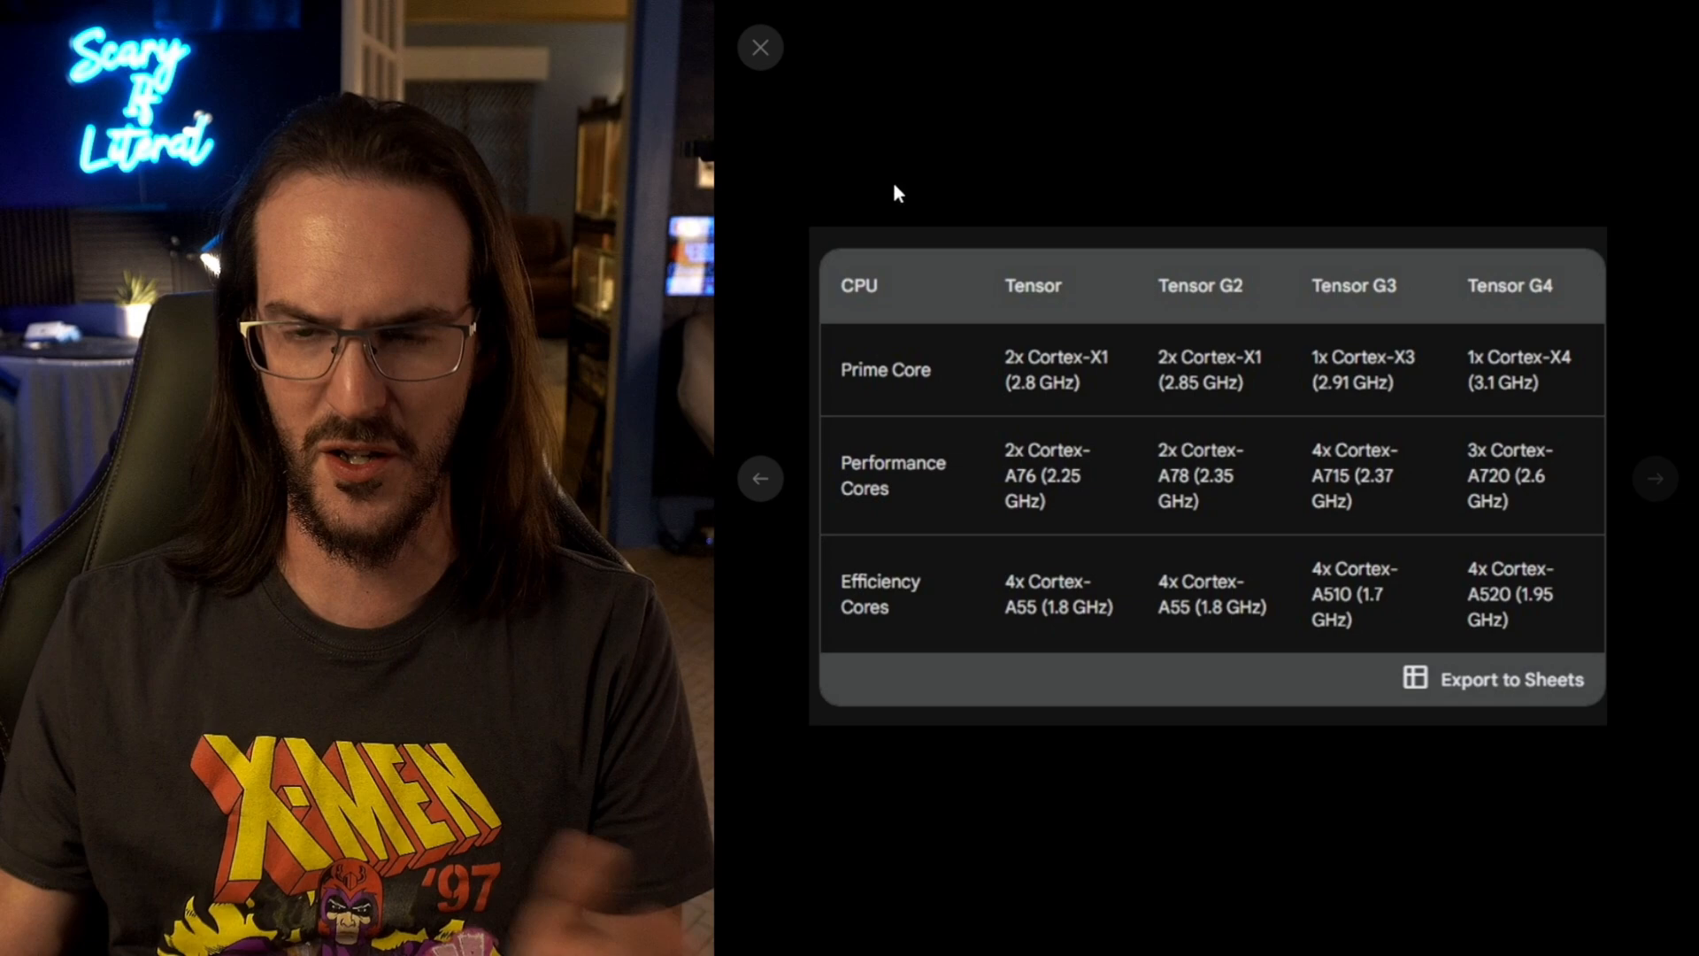
{"action": "left_click", "coordinate": [760, 47]}
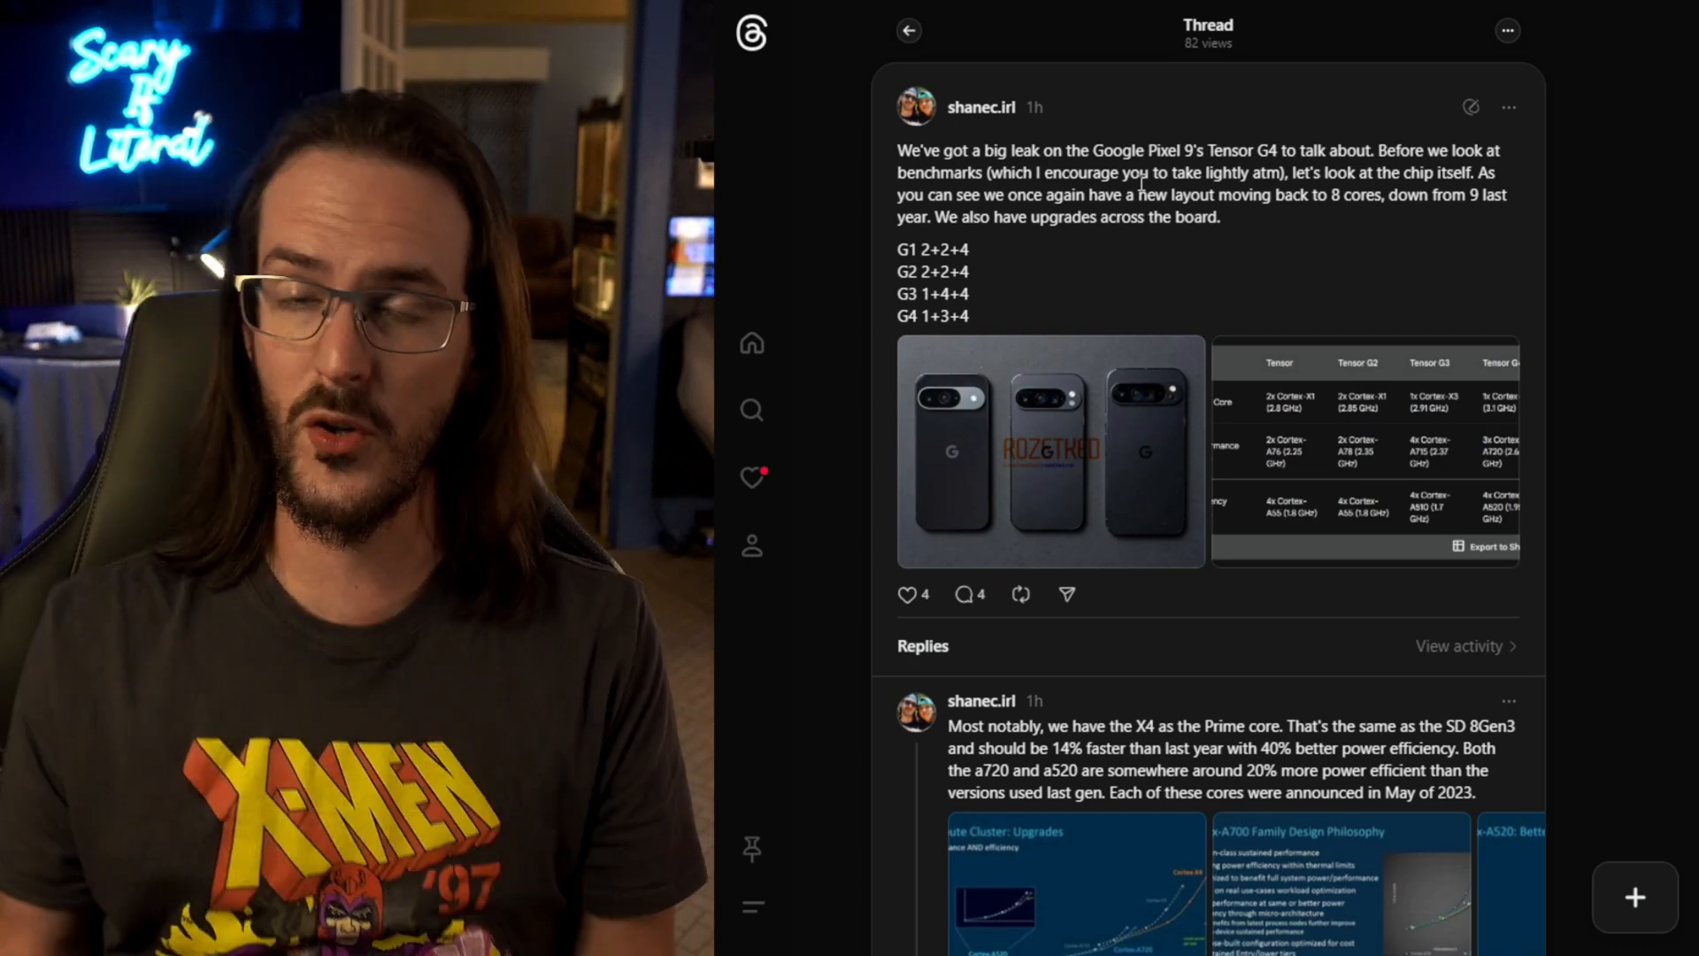
Scroll to the AnTuTu results reply and enlarge its first benchmark screenshot.
{"action": "scroll", "scroll_direction": "down", "scroll_amount": 3}
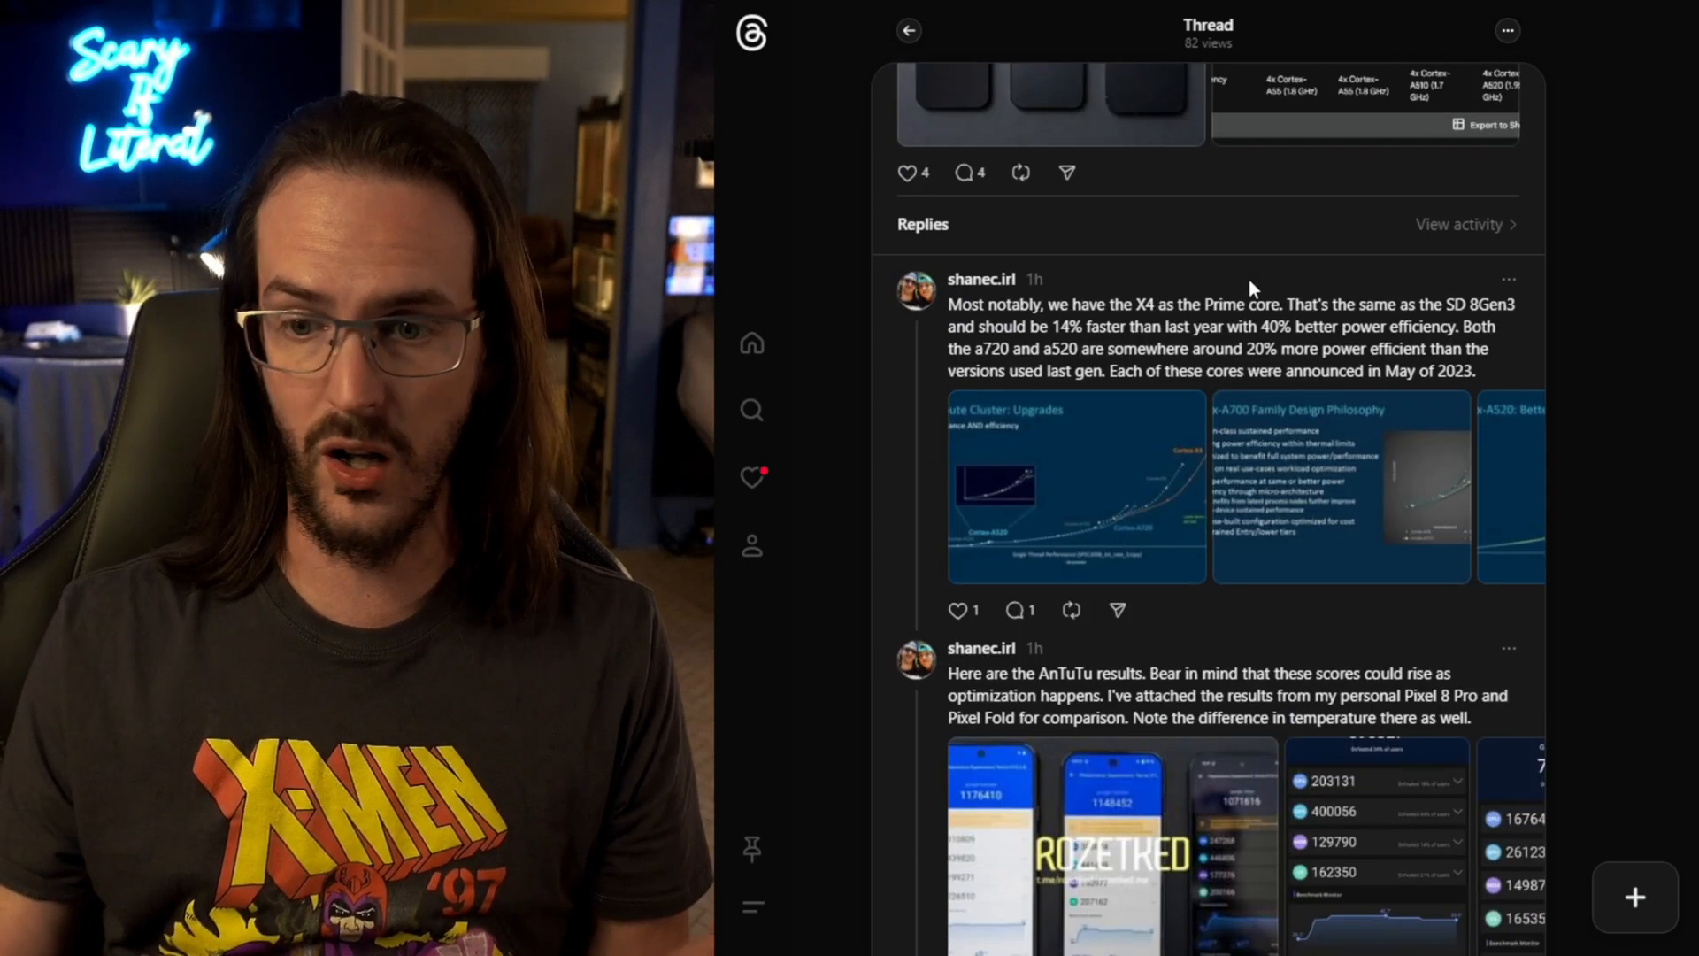
{"action": "scroll", "scroll_direction": "down", "scroll_amount": 3}
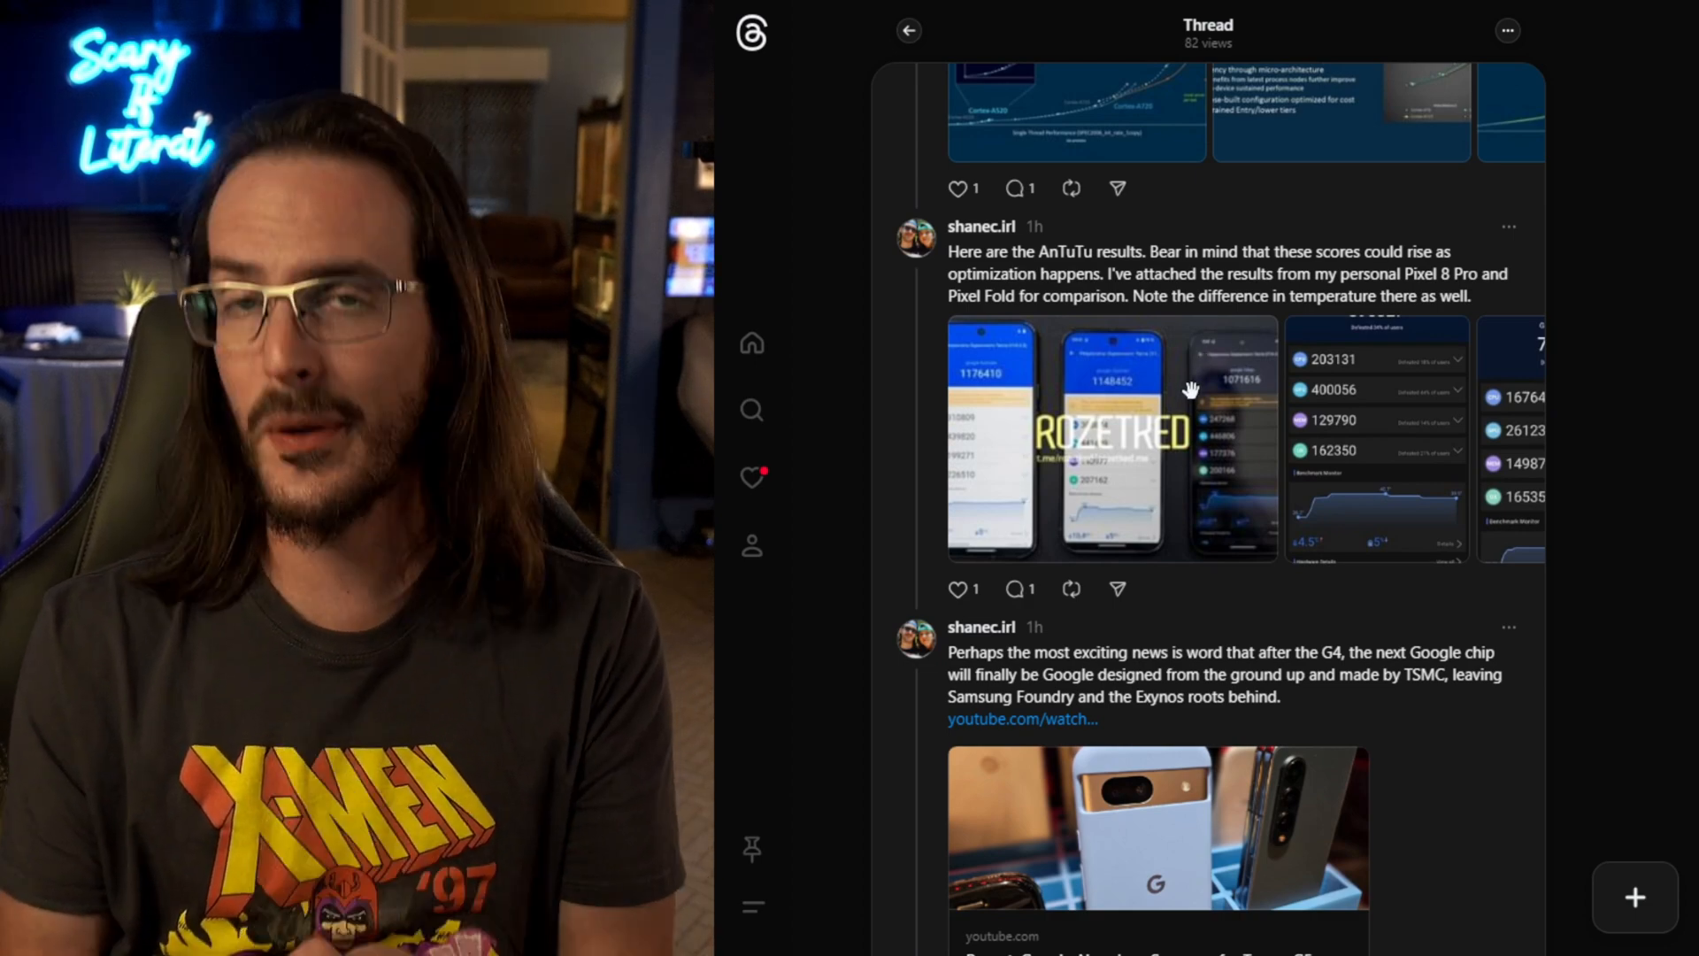
{"action": "left_click", "coordinate": [1190, 389]}
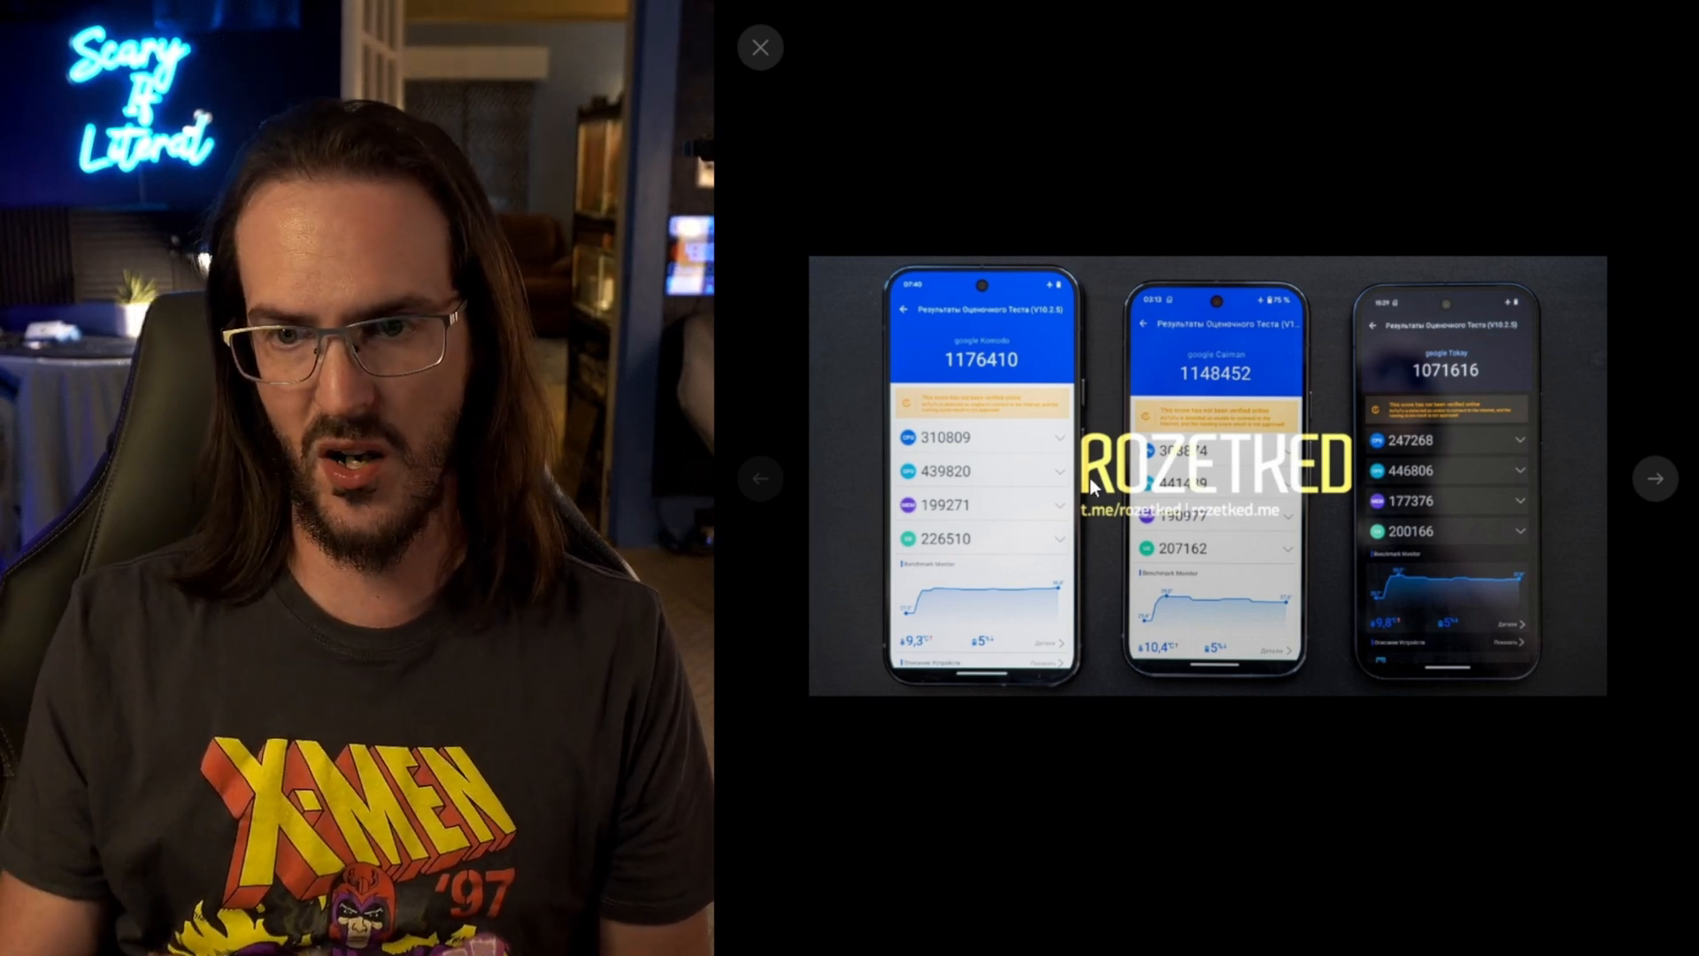
{"action": "left_click", "coordinate": [1654, 478]}
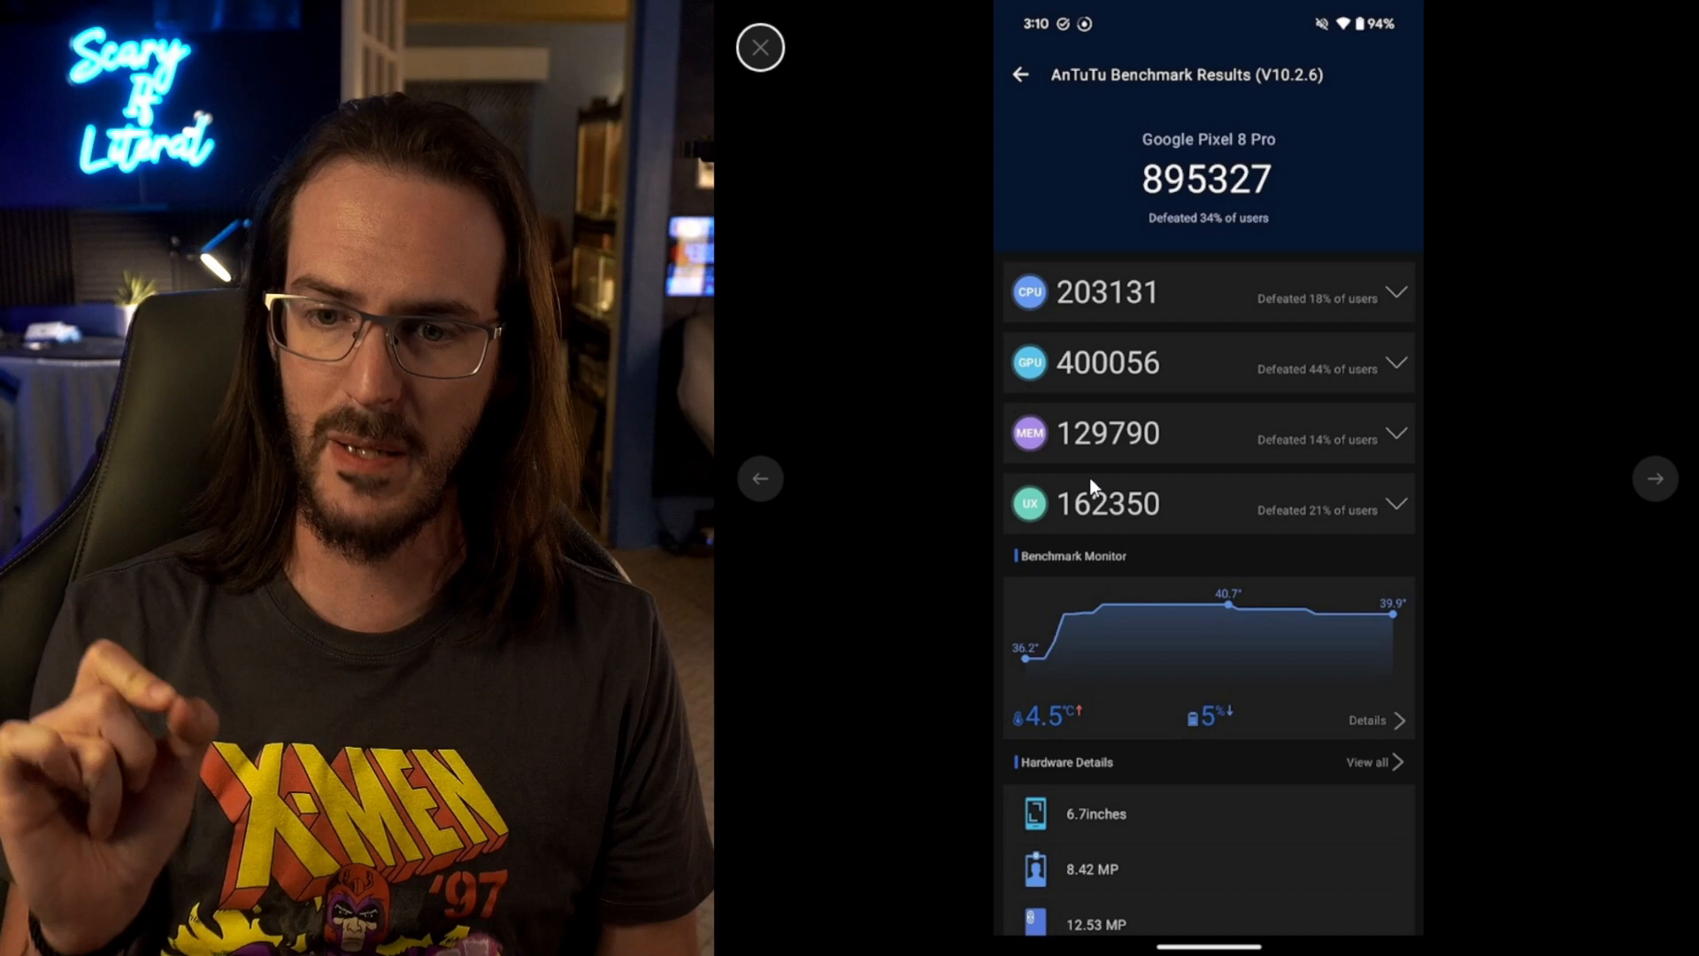
{"action": "mouse_move", "coordinate": [997, 697]}
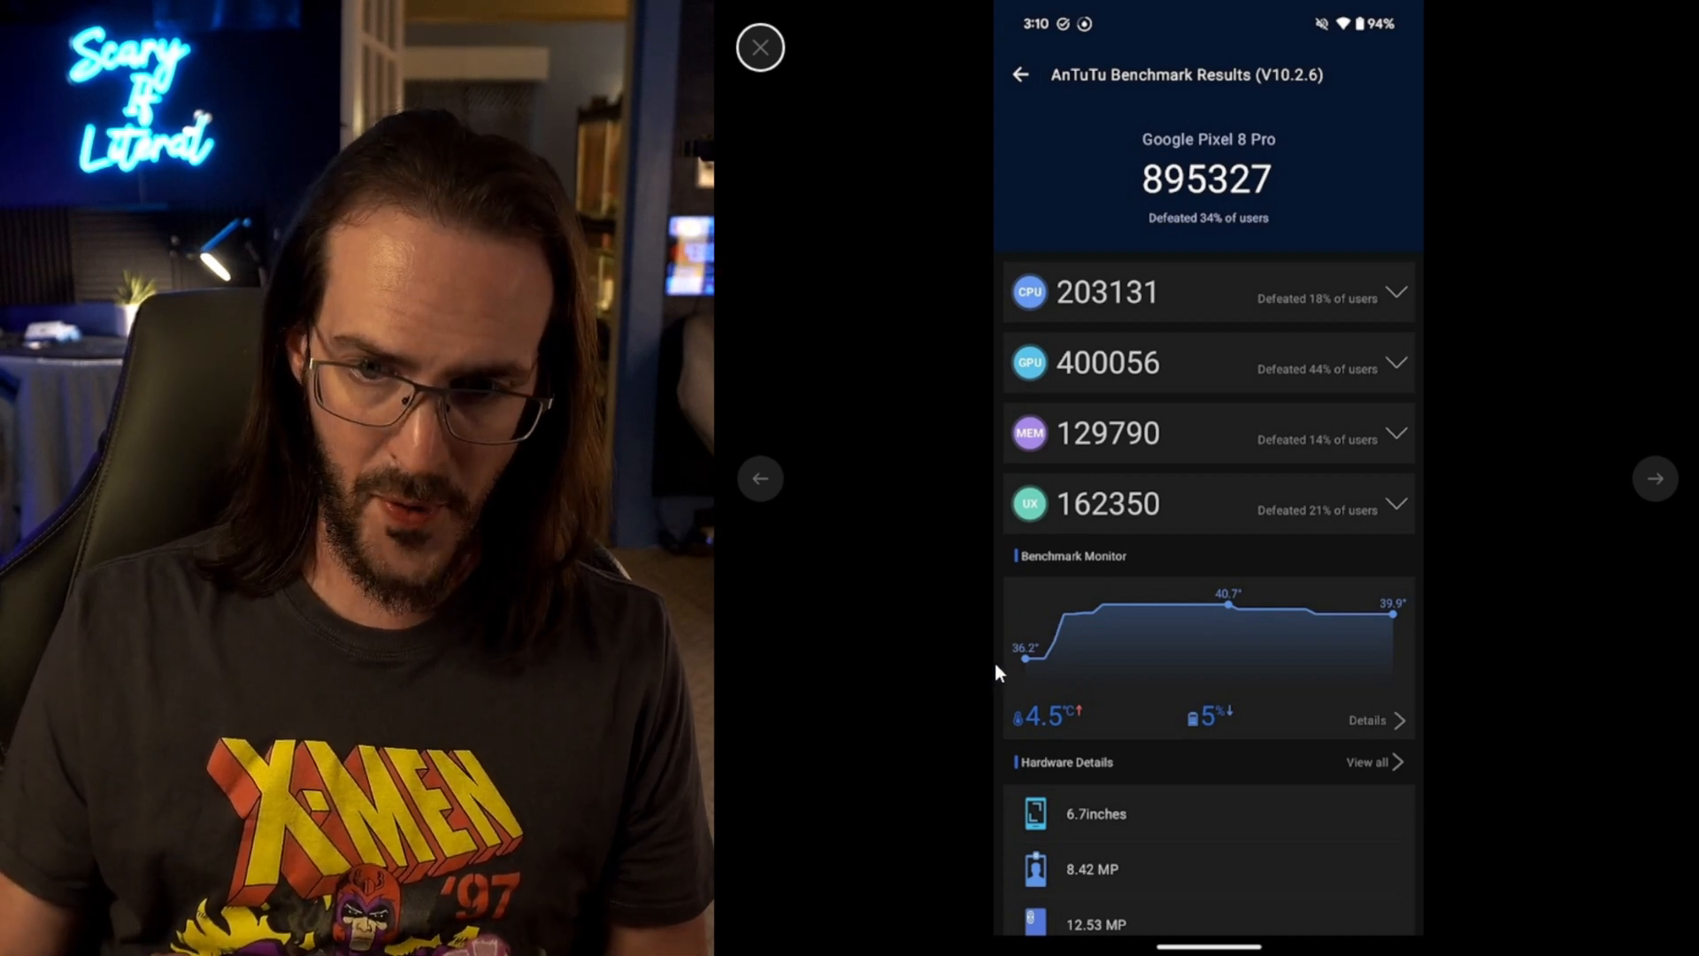
{"action": "mouse_move", "coordinate": [1225, 615]}
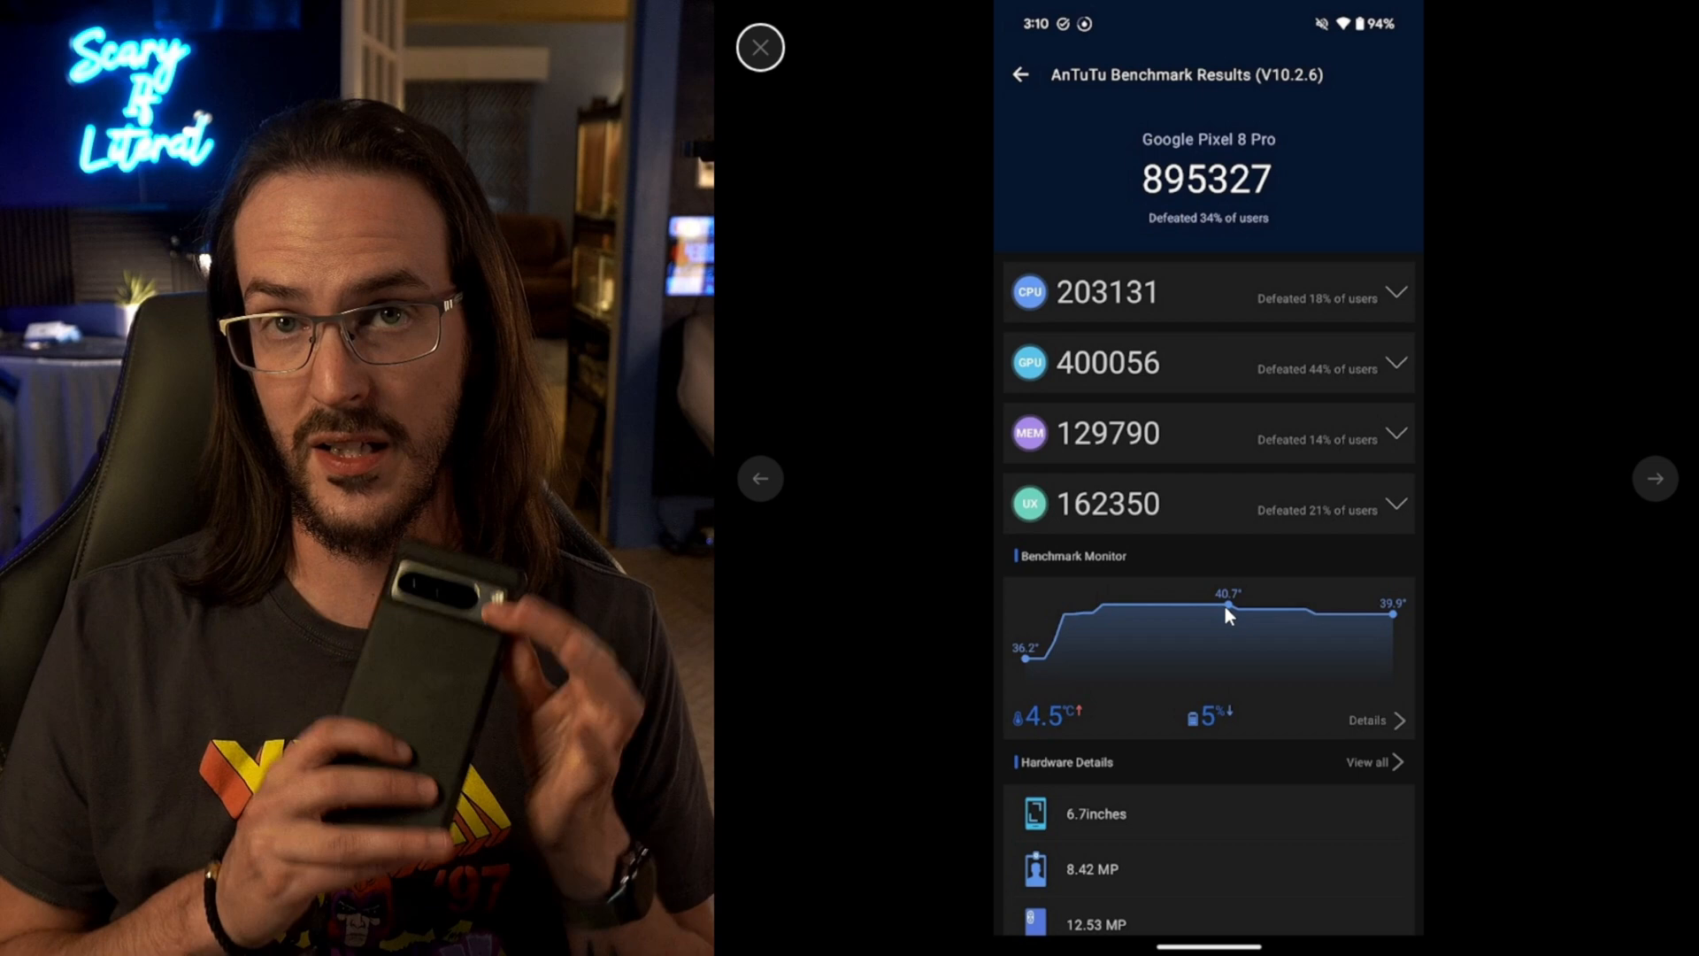
{"action": "left_click", "coordinate": [1655, 478]}
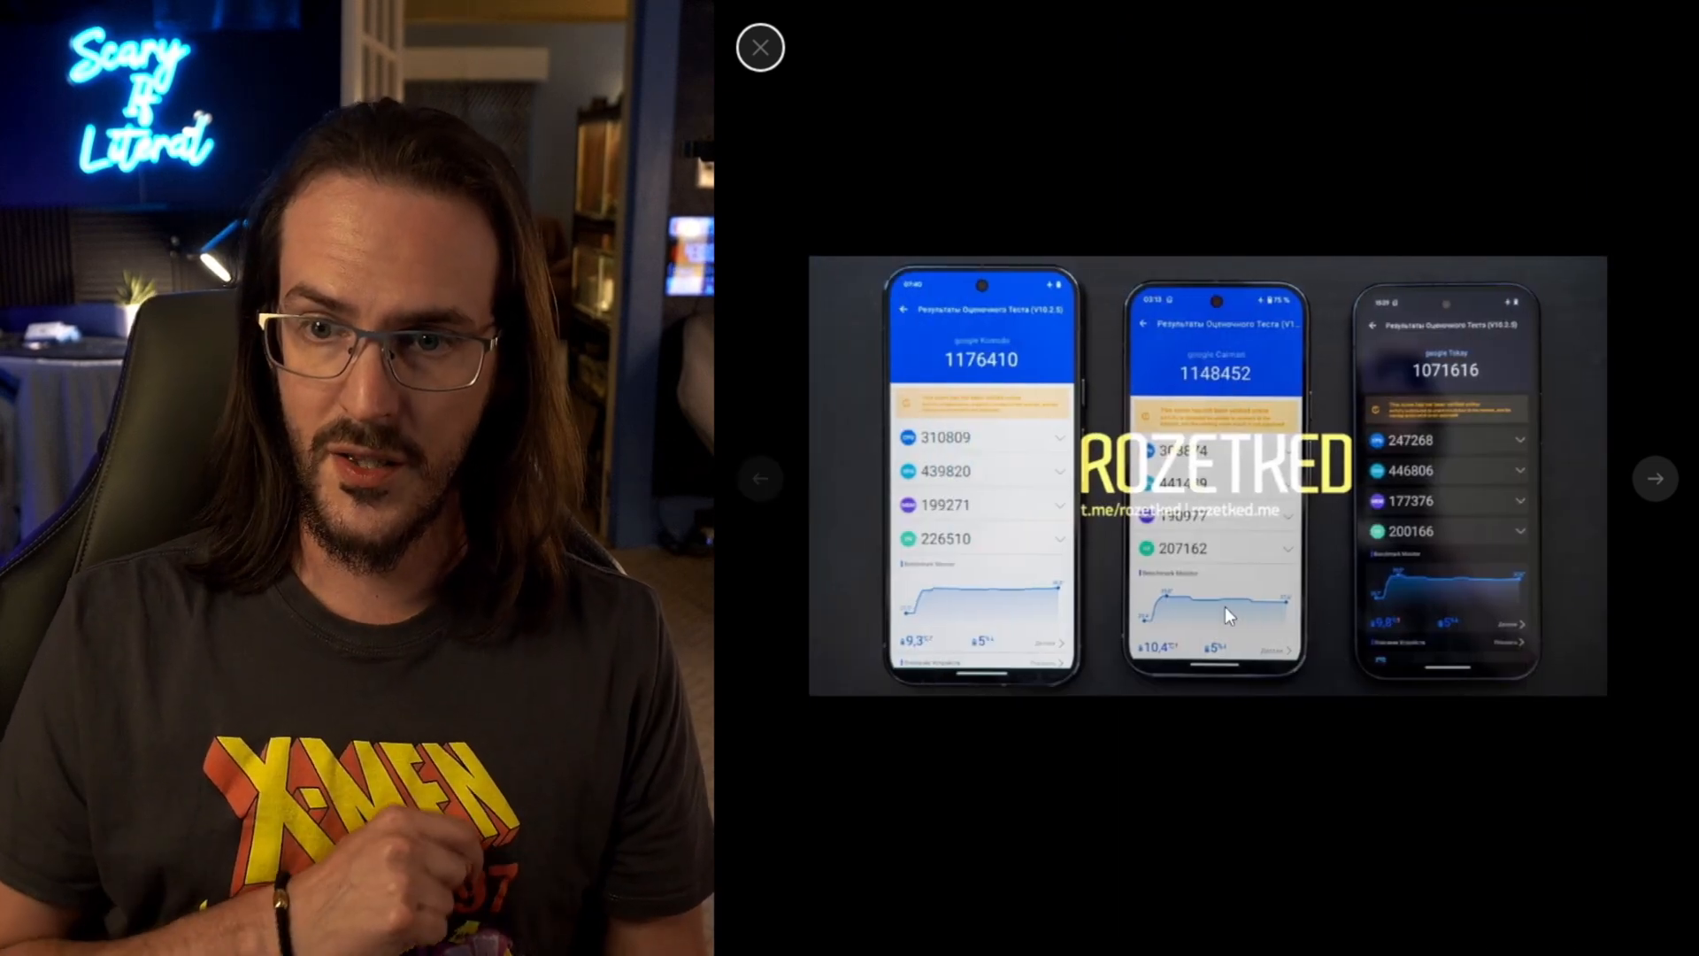
{"action": "right_click", "coordinate": [1228, 613]}
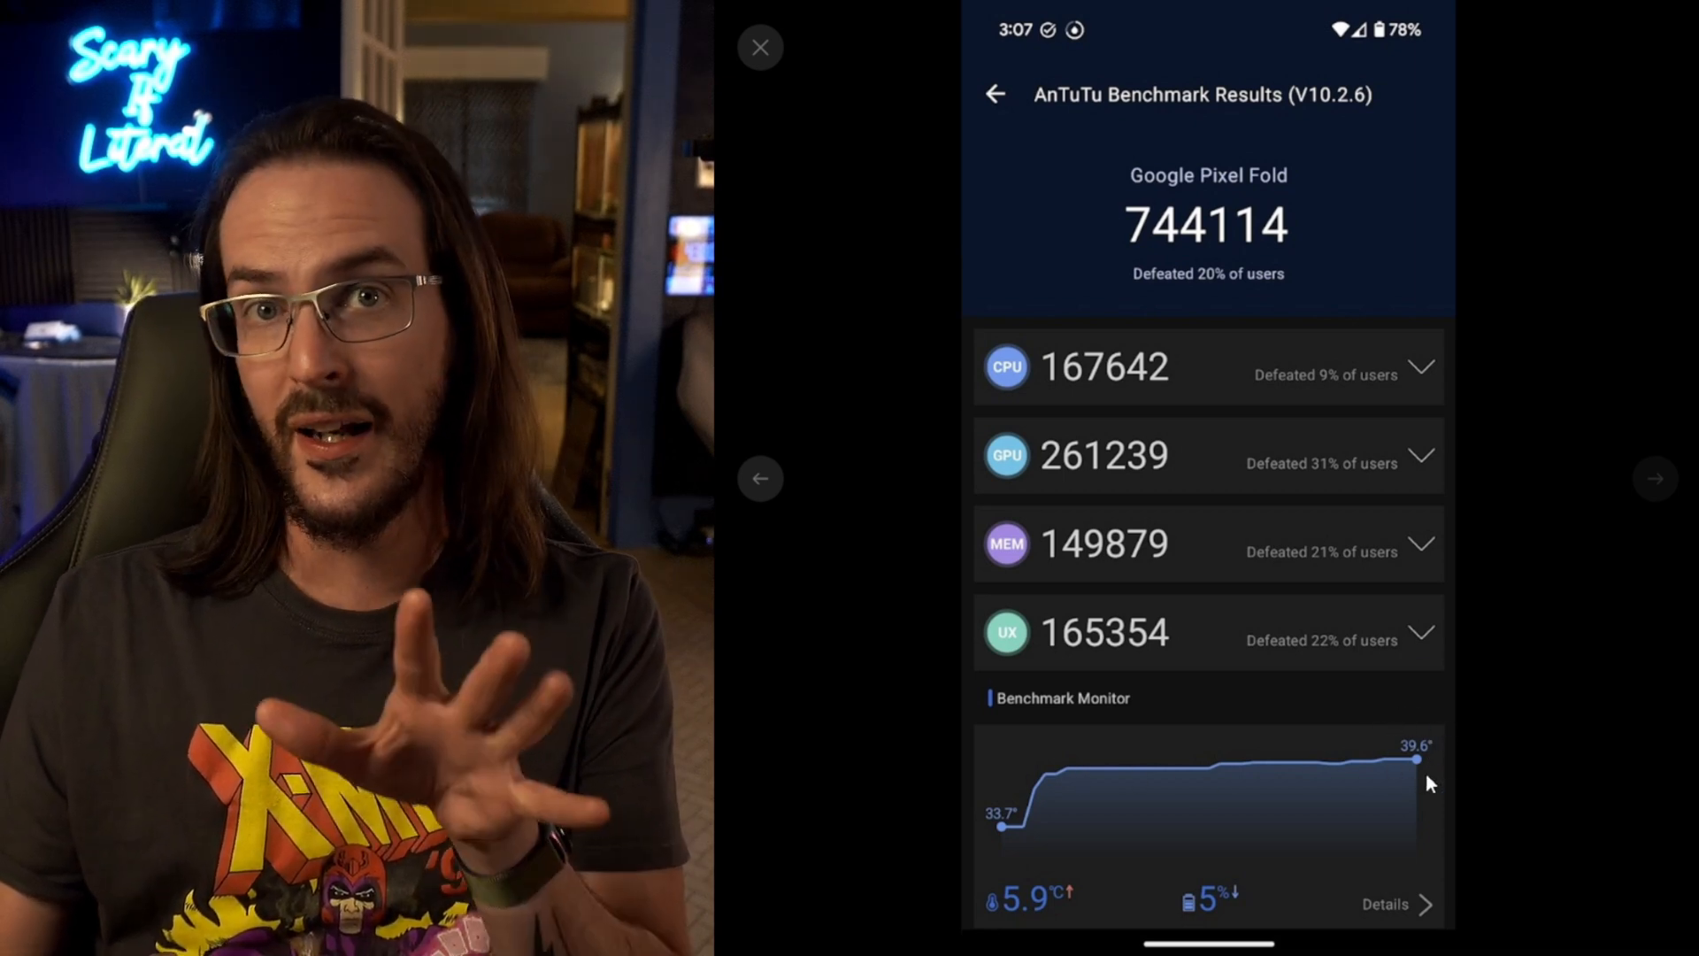
{"action": "mouse_move", "coordinate": [980, 801]}
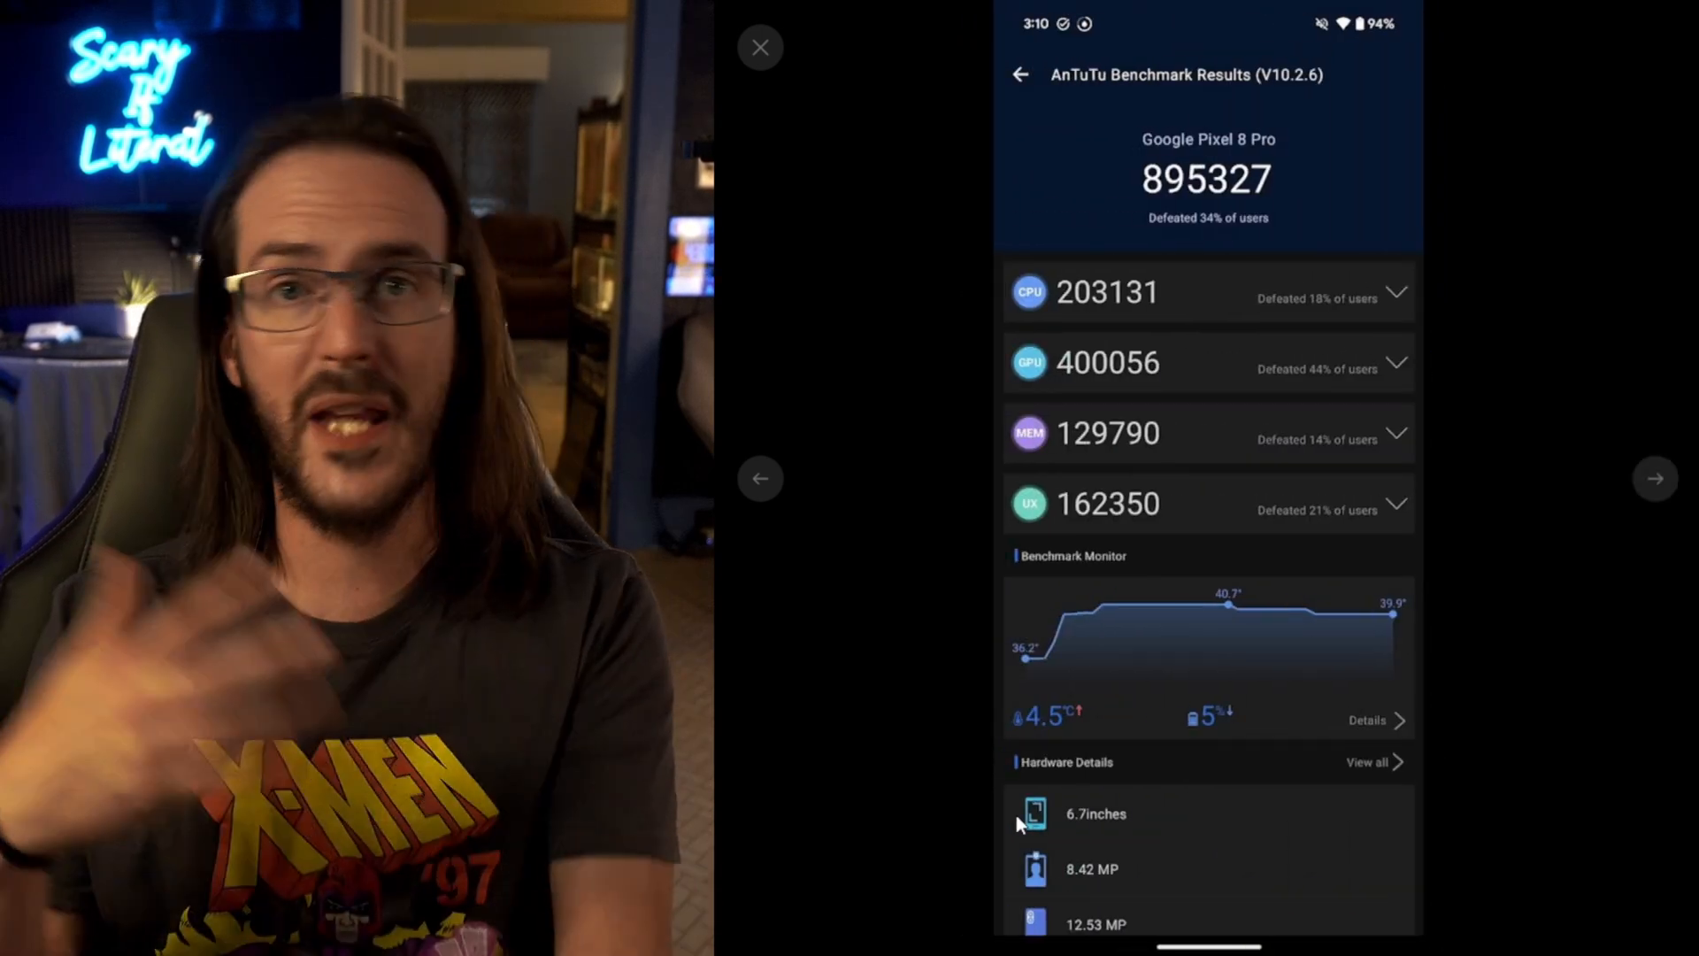
{"action": "left_click", "coordinate": [1655, 478]}
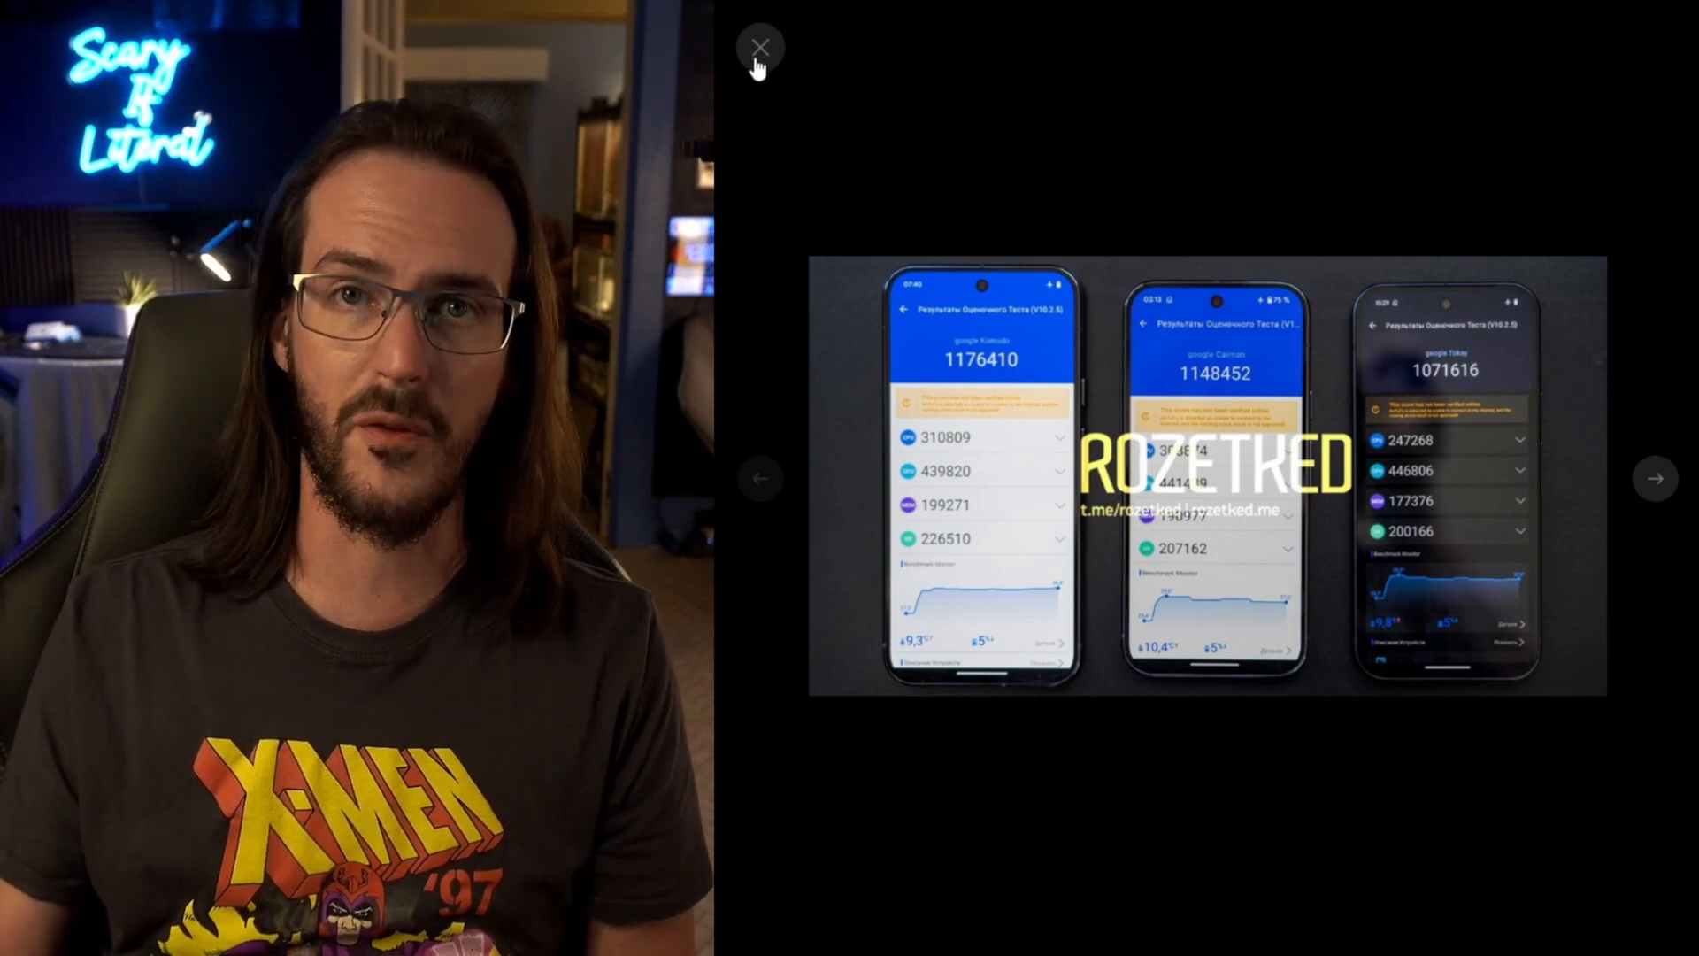
Close the benchmark viewer and scroll down to the Tensor G5/TSMC reply and rozetked source.
{"action": "left_click", "coordinate": [762, 43]}
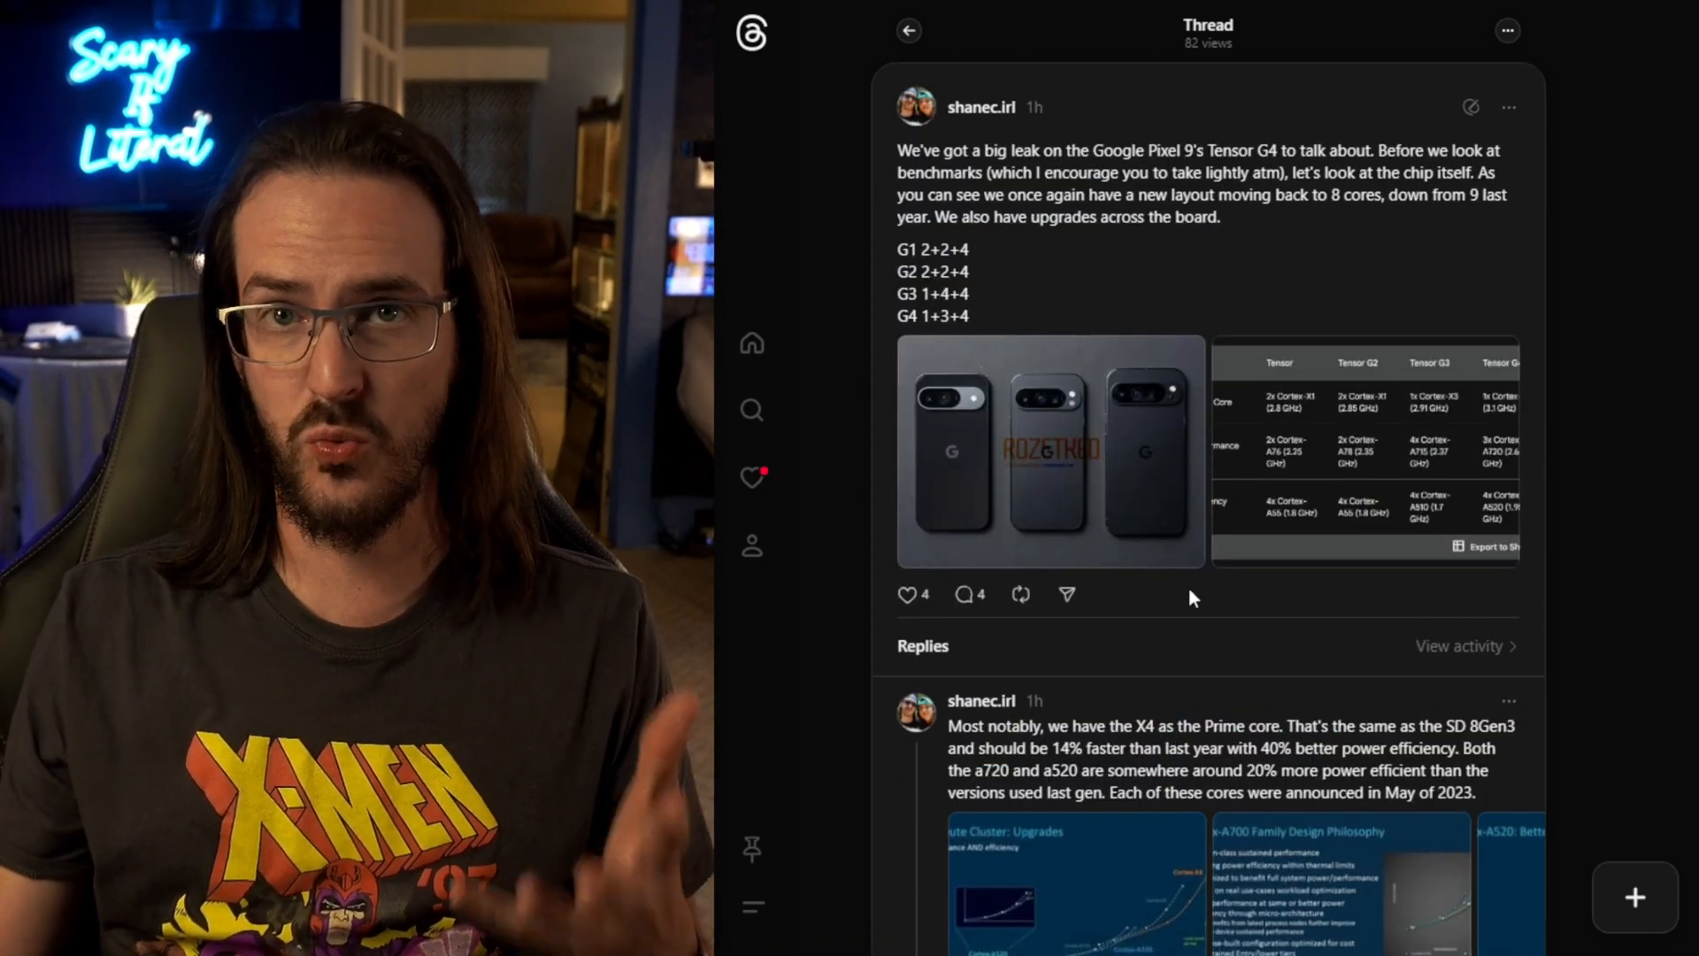
{"action": "scroll", "scroll_direction": "down", "scroll_amount": 3}
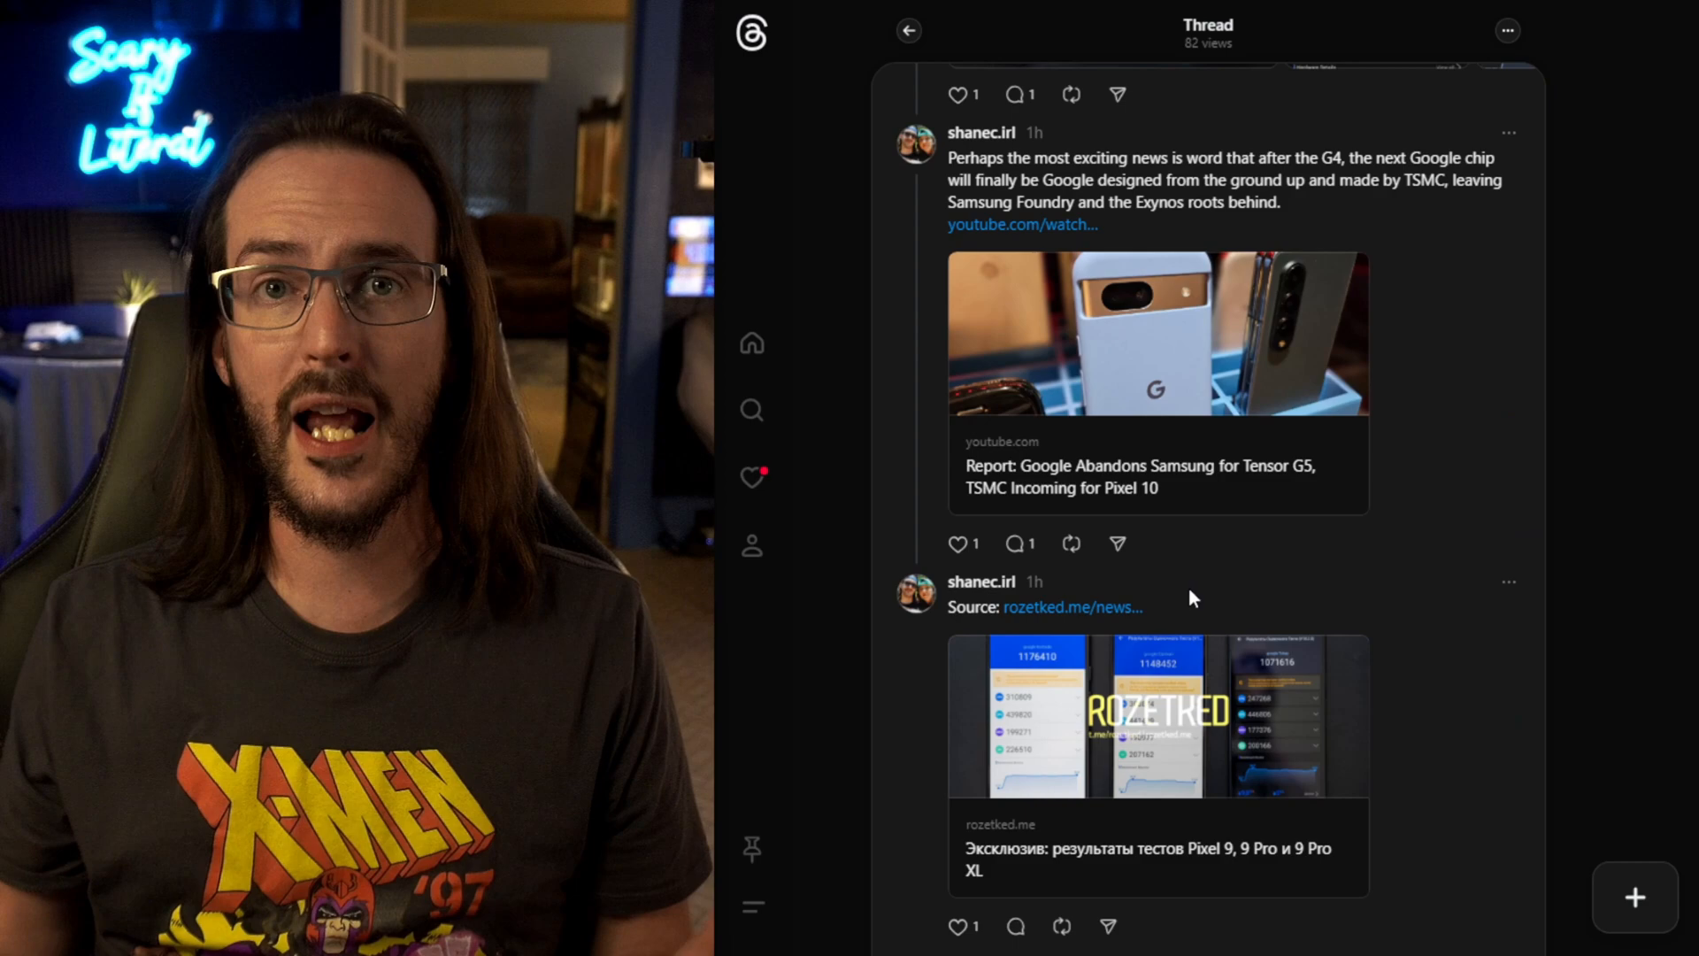